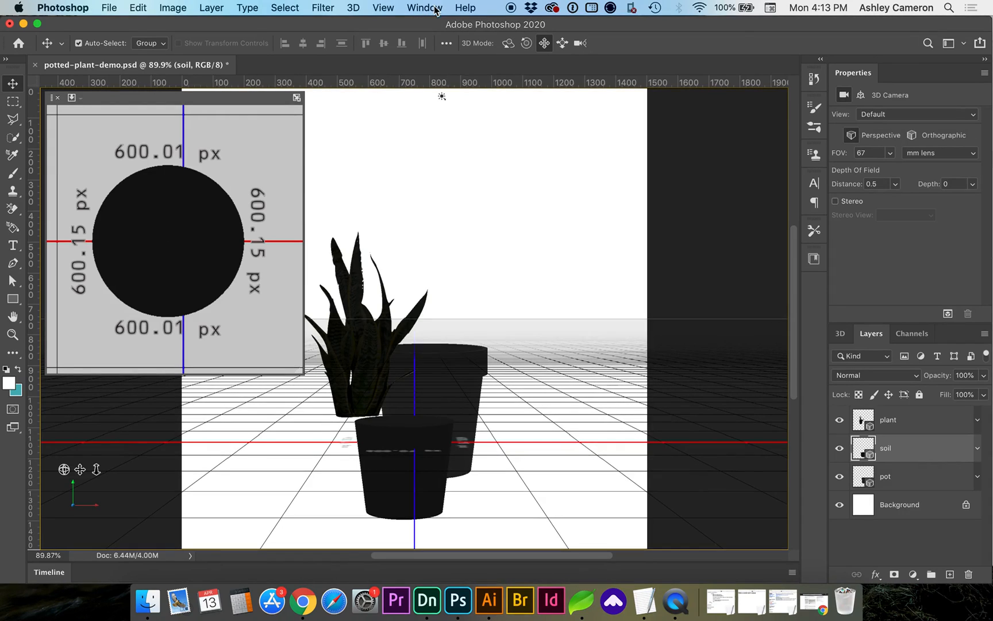
Look through the Window and View menu options
left_click(423, 8)
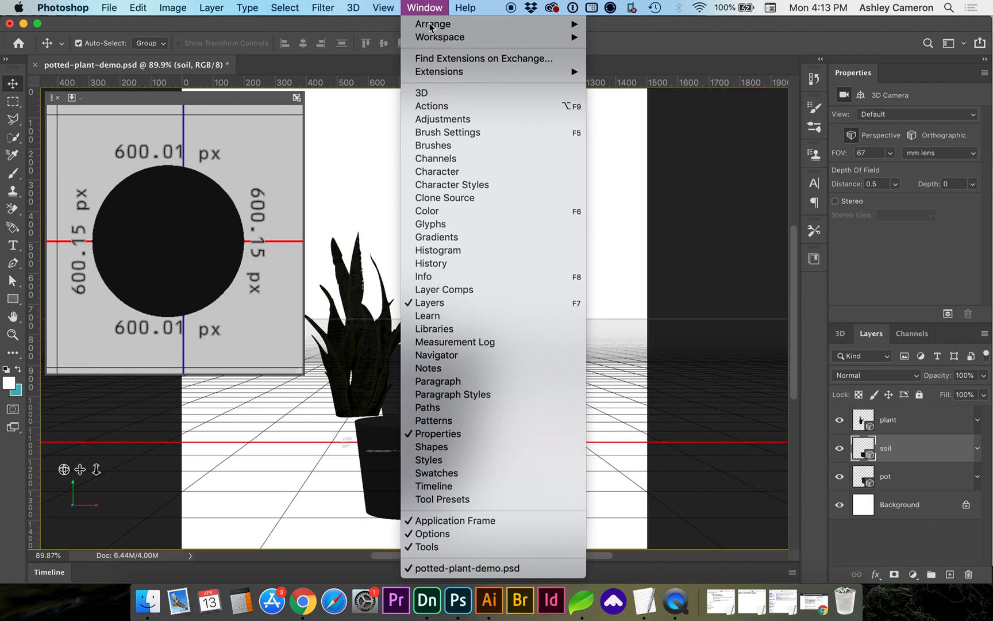
mouse_move(439, 37)
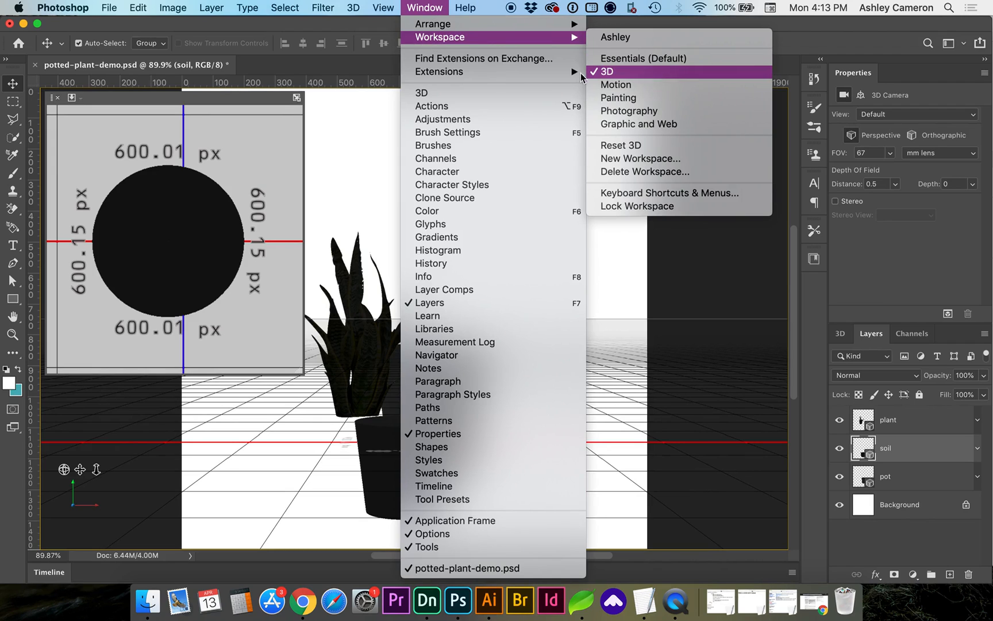
left_click(382, 8)
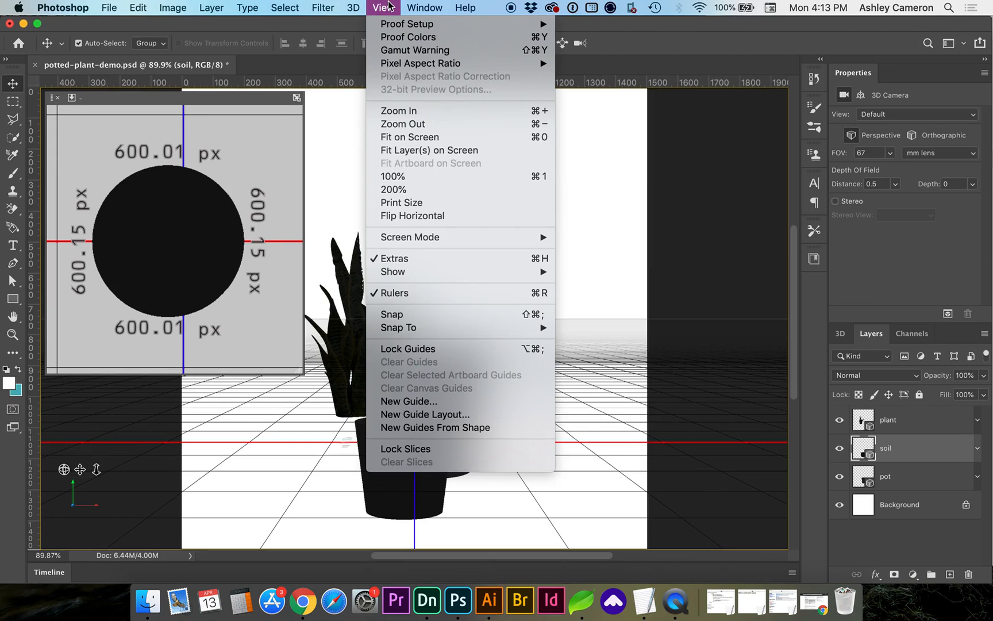
mouse_move(218, 256)
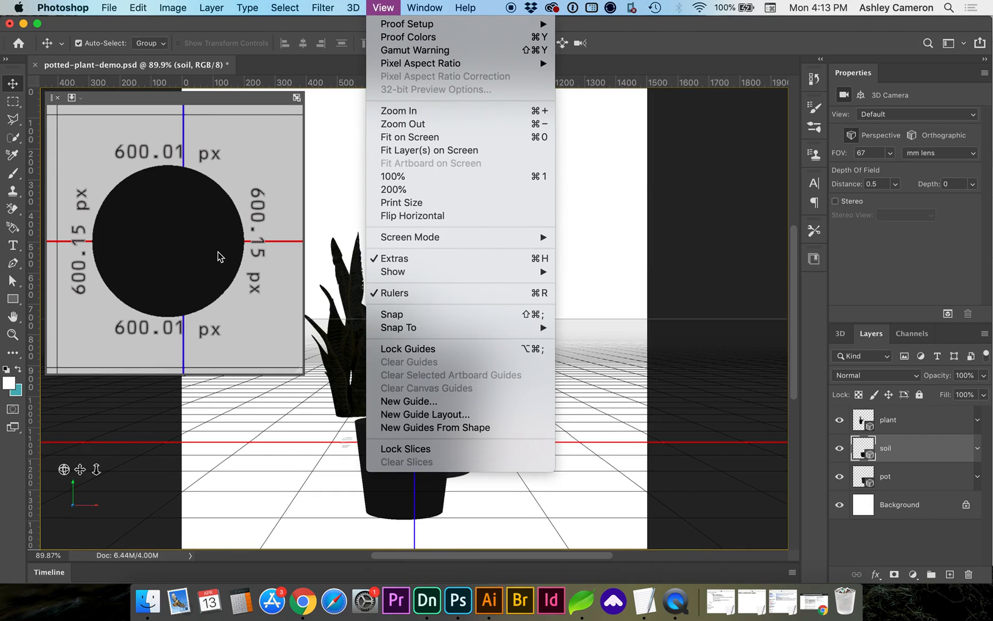
mouse_move(248, 250)
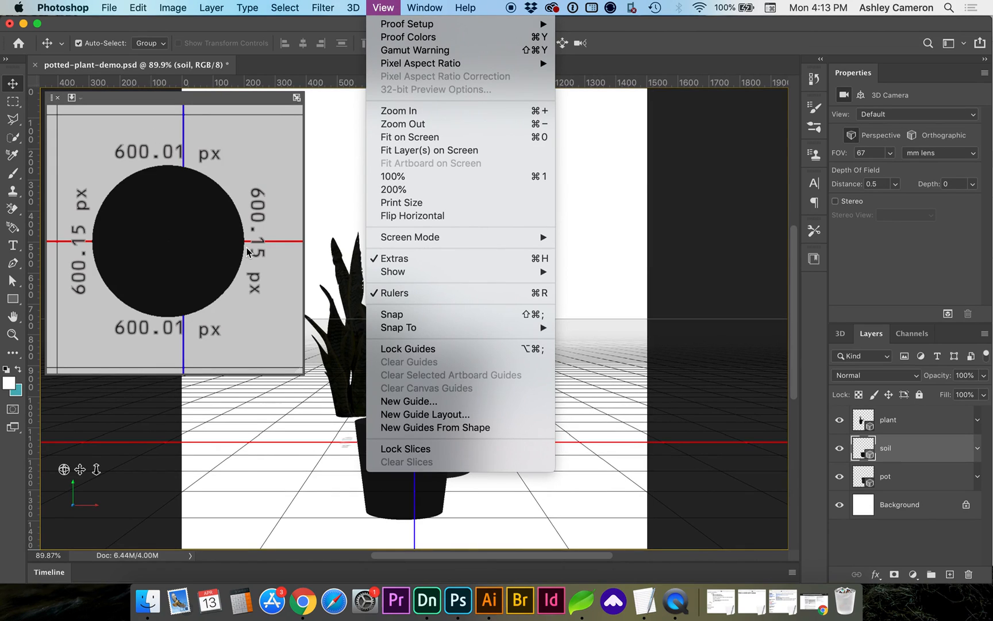
mouse_move(461, 236)
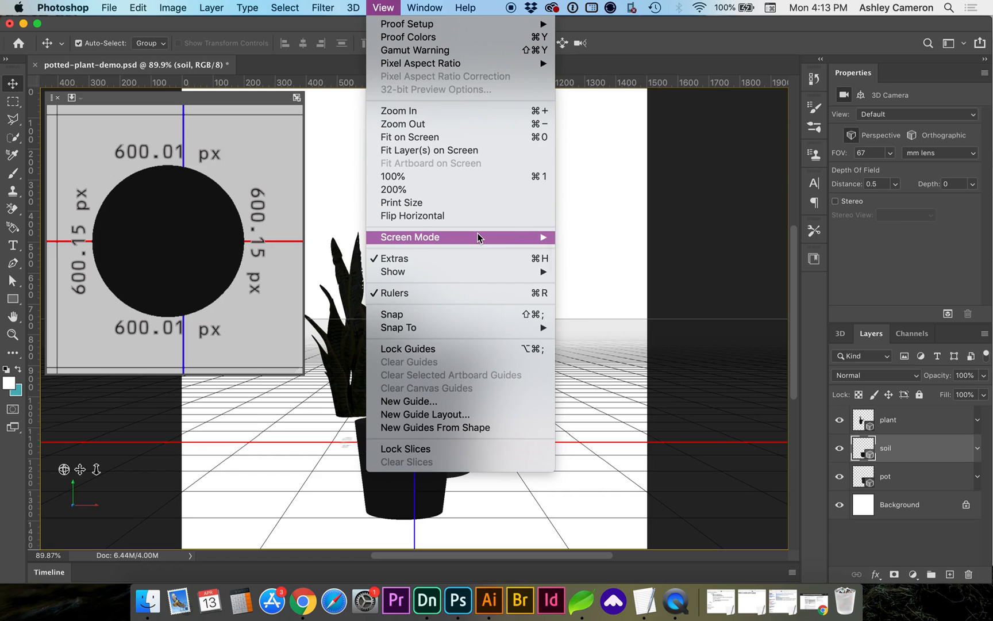
mouse_move(393, 271)
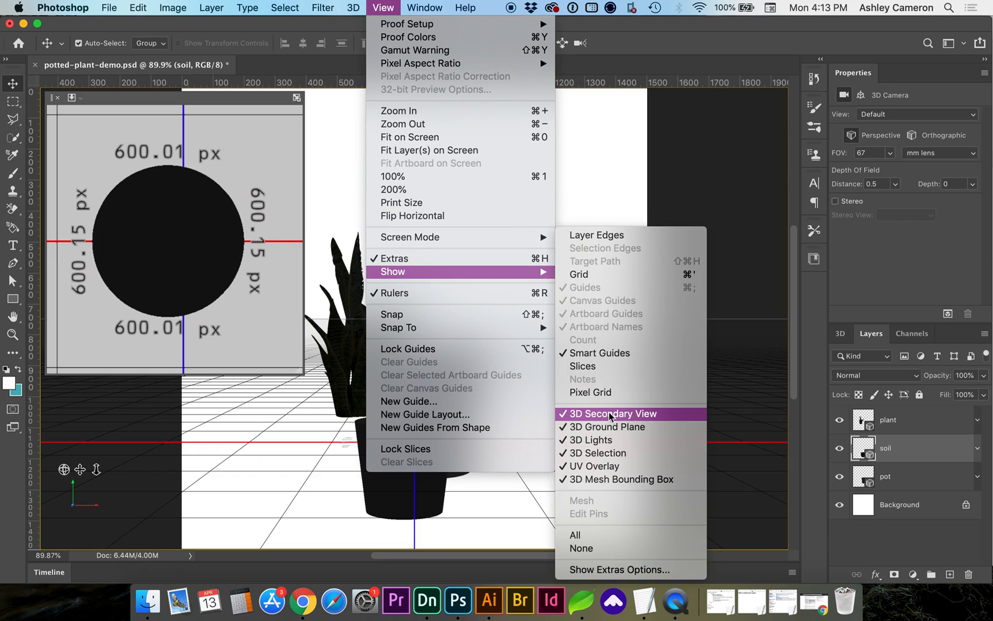
left_click(612, 413)
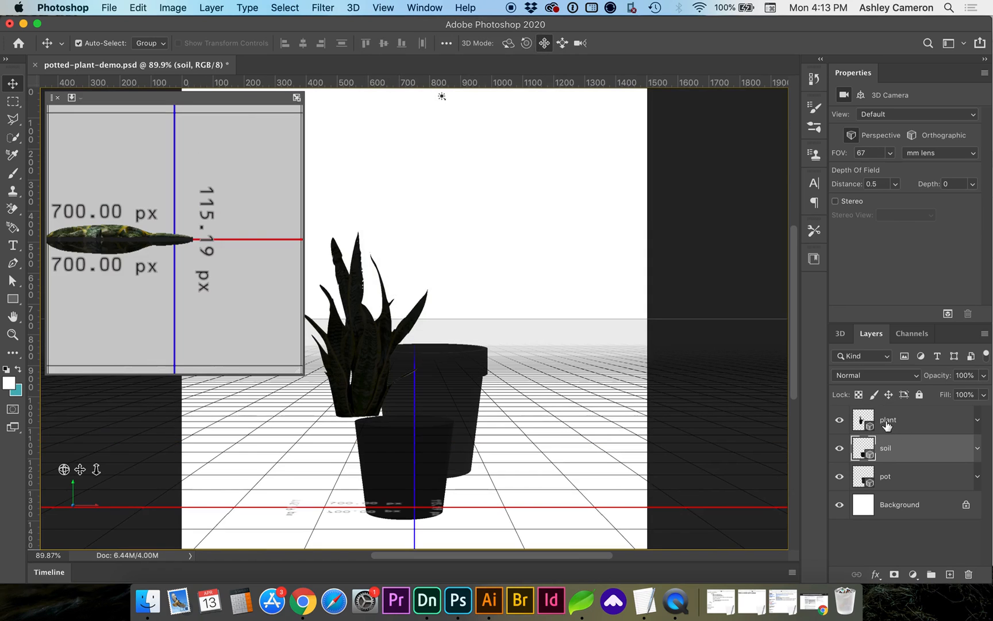
Set orthographic camera projection with the plant layer, then the pot layer, selected
left_click(912, 420)
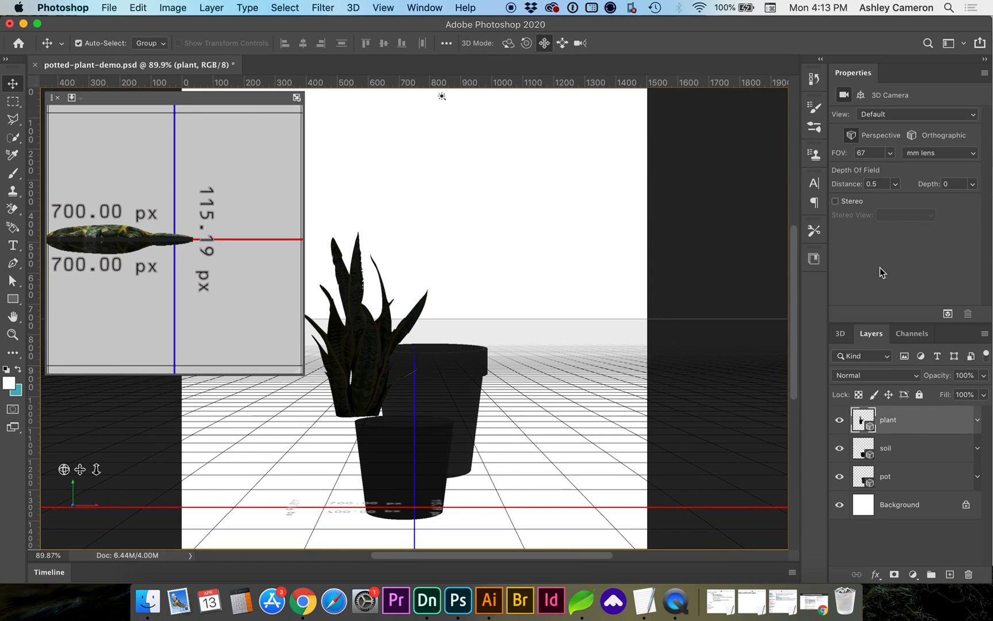
mouse_move(844, 95)
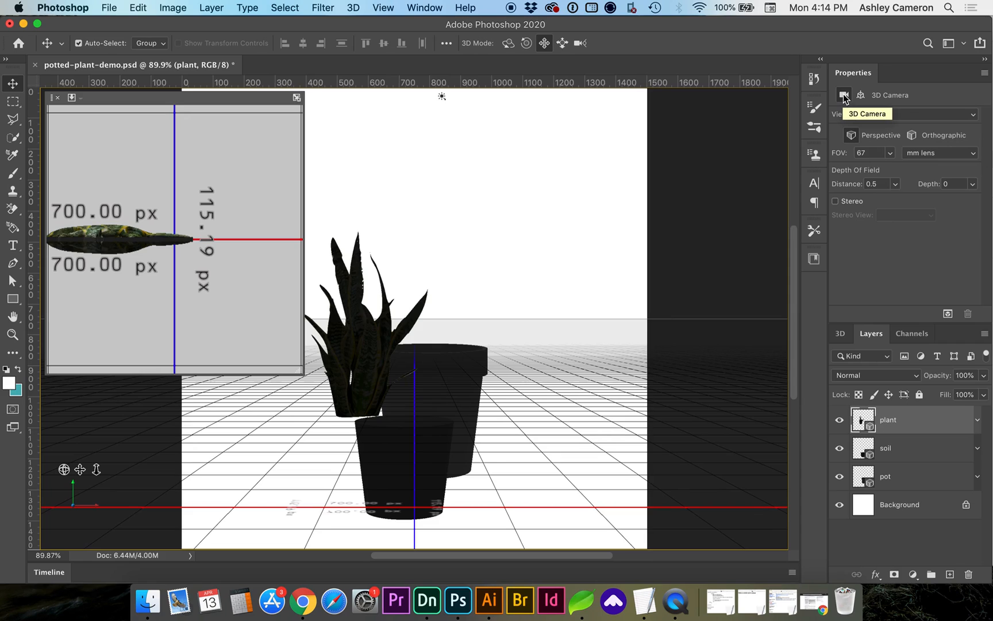
mouse_move(847, 101)
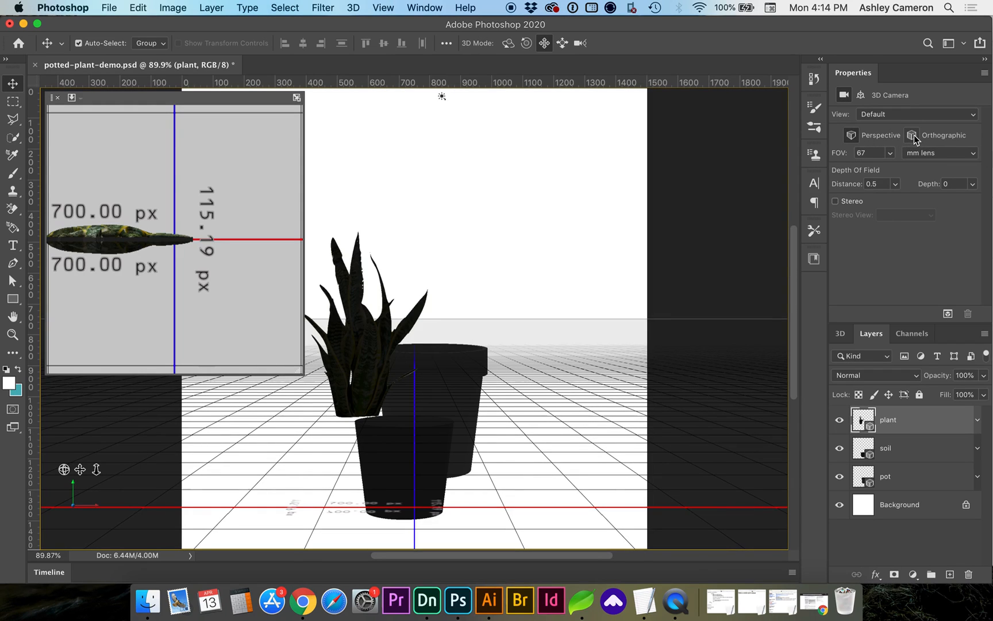
left_click(916, 135)
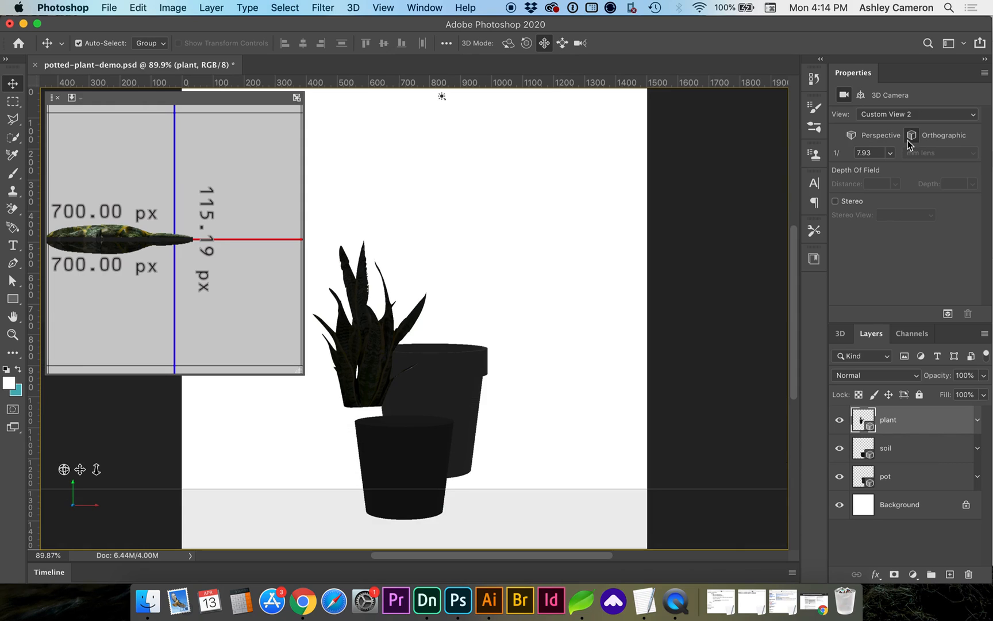
mouse_move(895, 447)
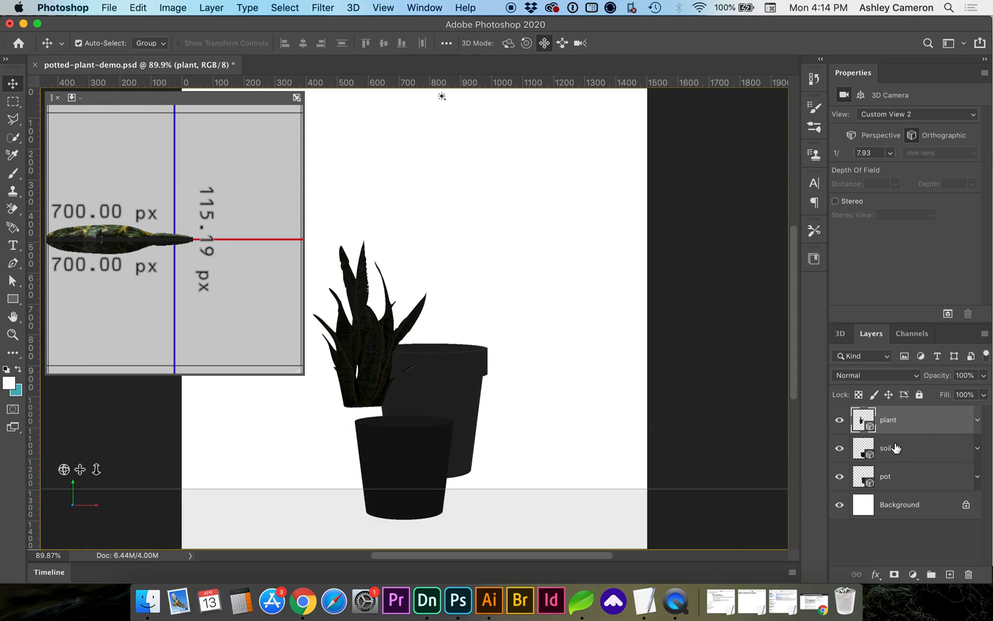
left_click(889, 447)
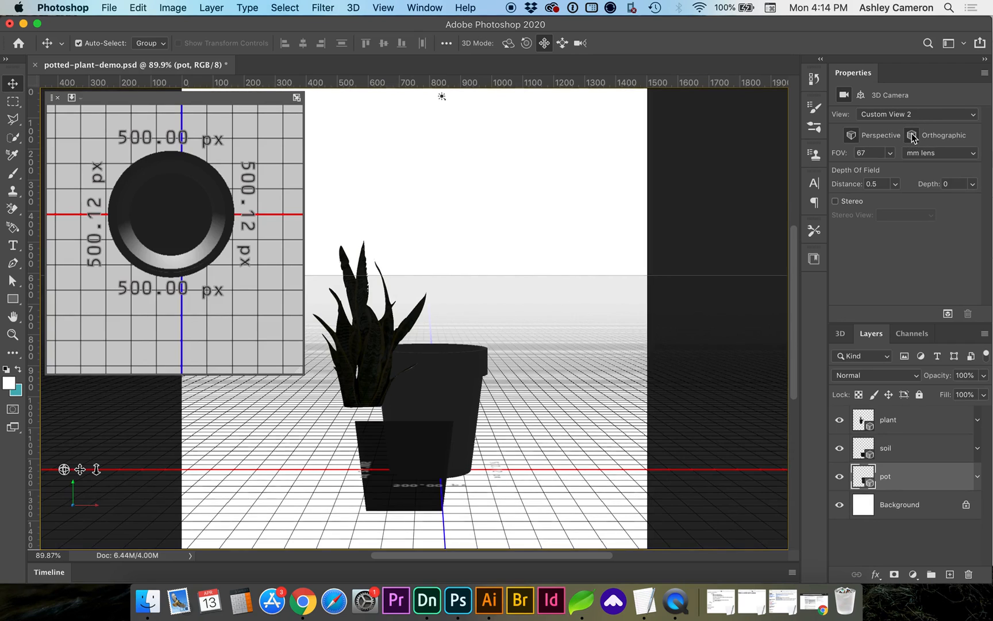
left_click(913, 135)
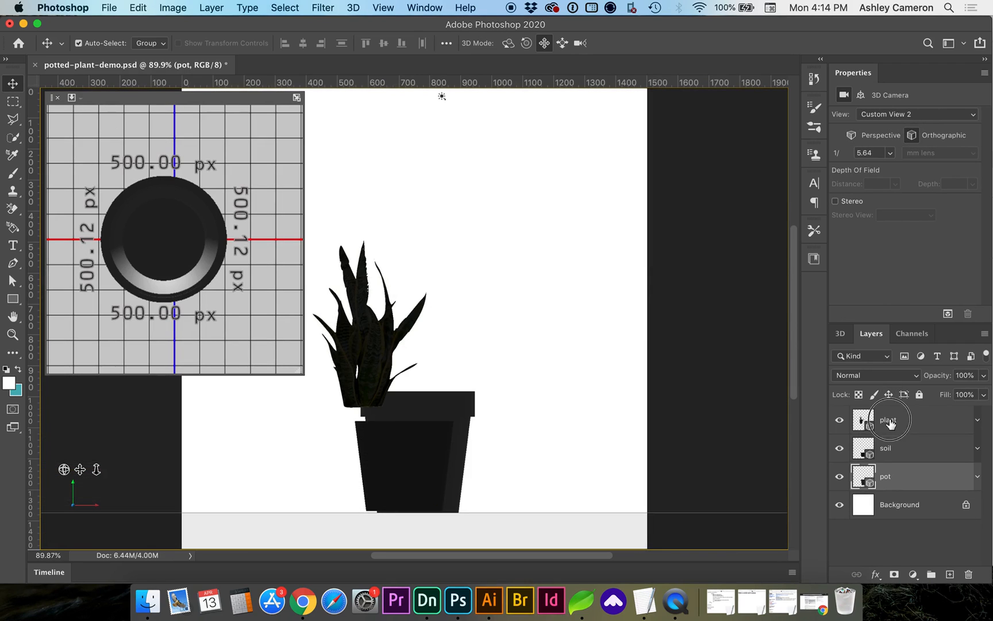
left_click(889, 419)
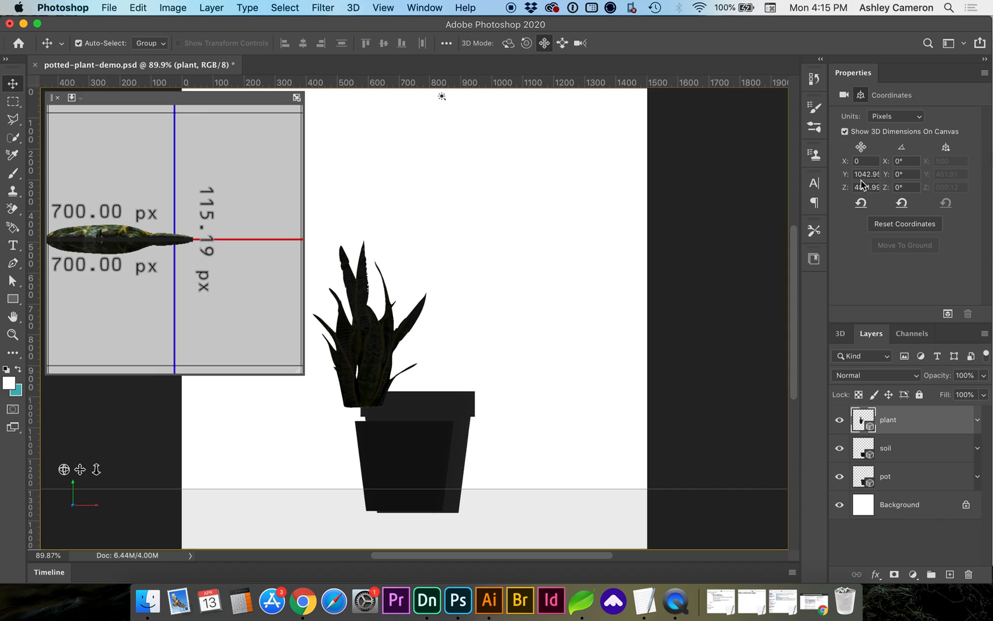
Reset Position on the plant, soil and pot layers to place each at origin
left_click(865, 173)
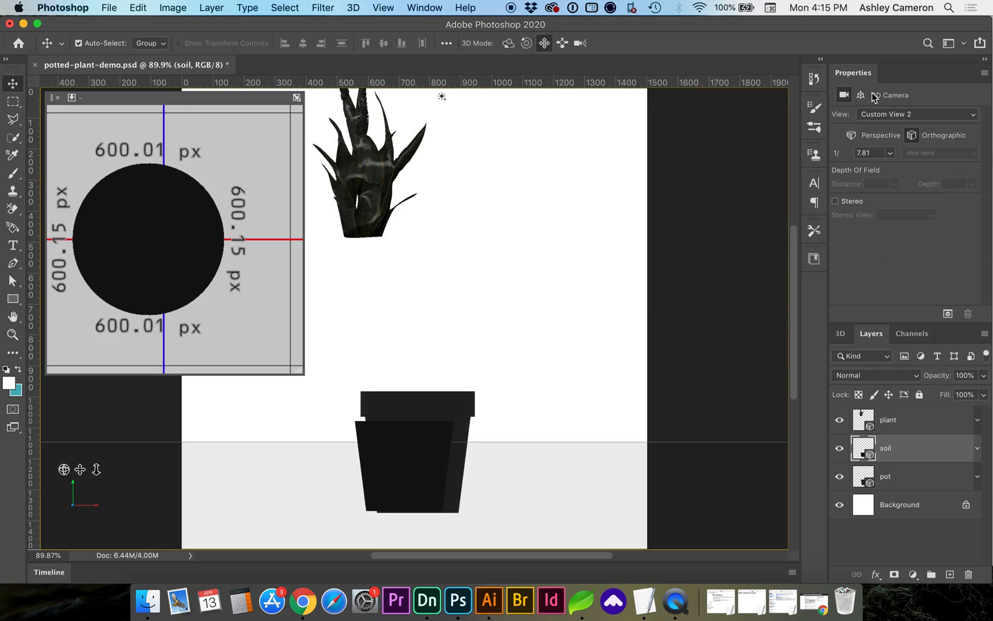
left_click(860, 94)
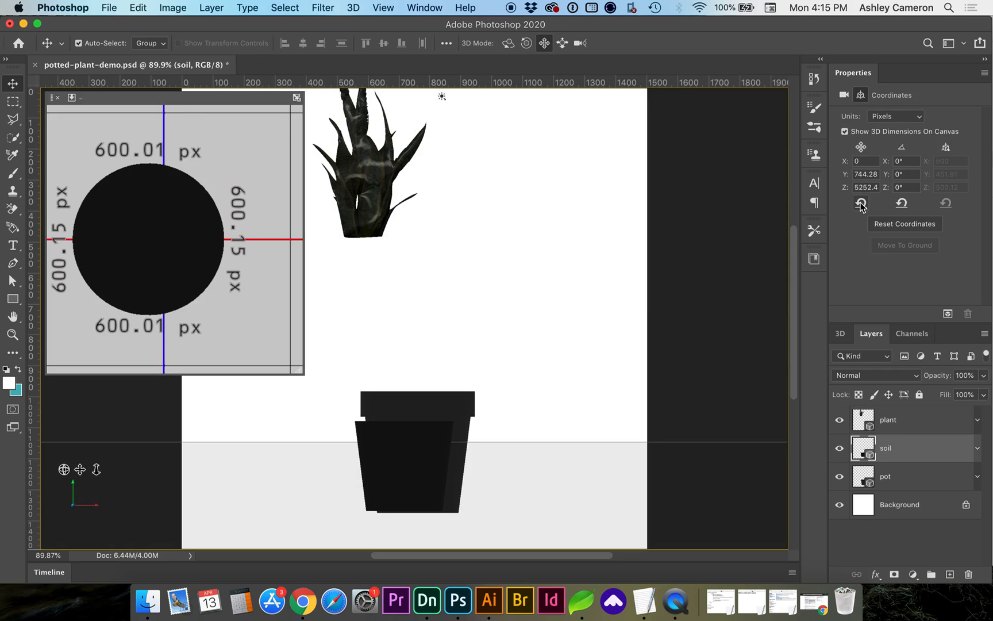
mouse_move(860, 202)
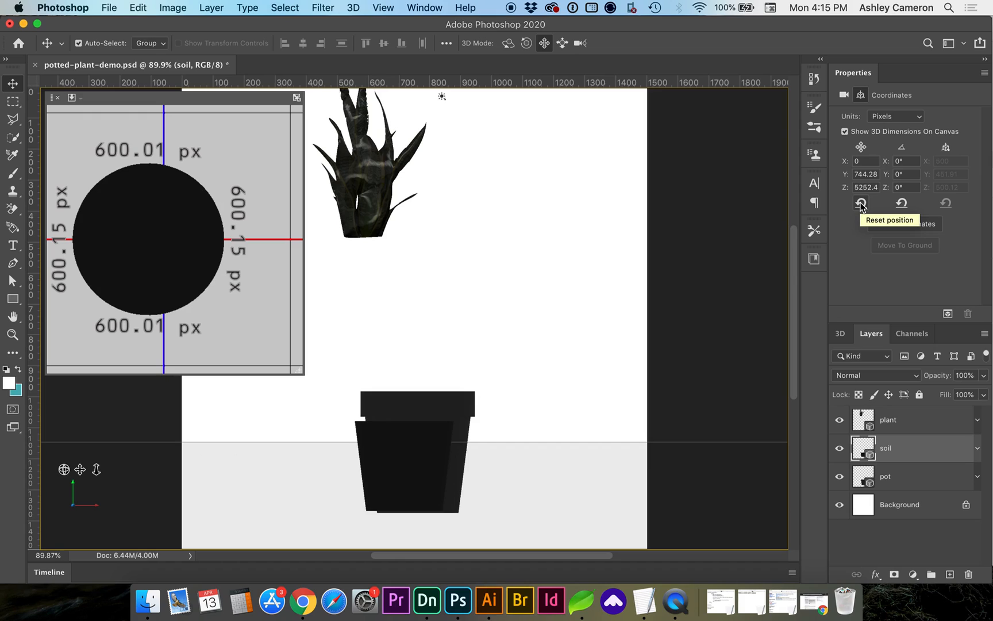
left_click(861, 203)
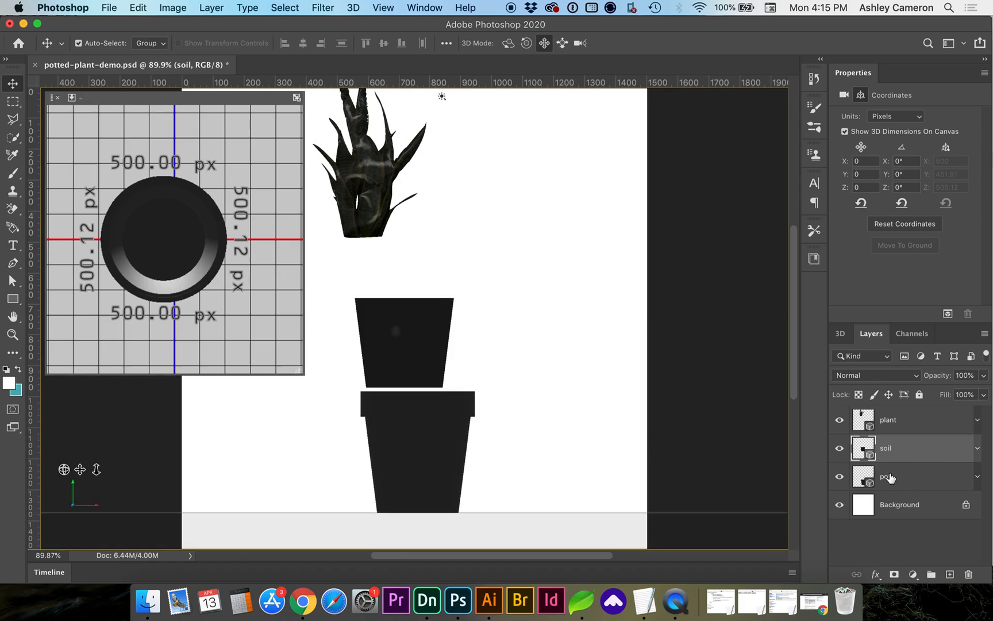
left_click(886, 476)
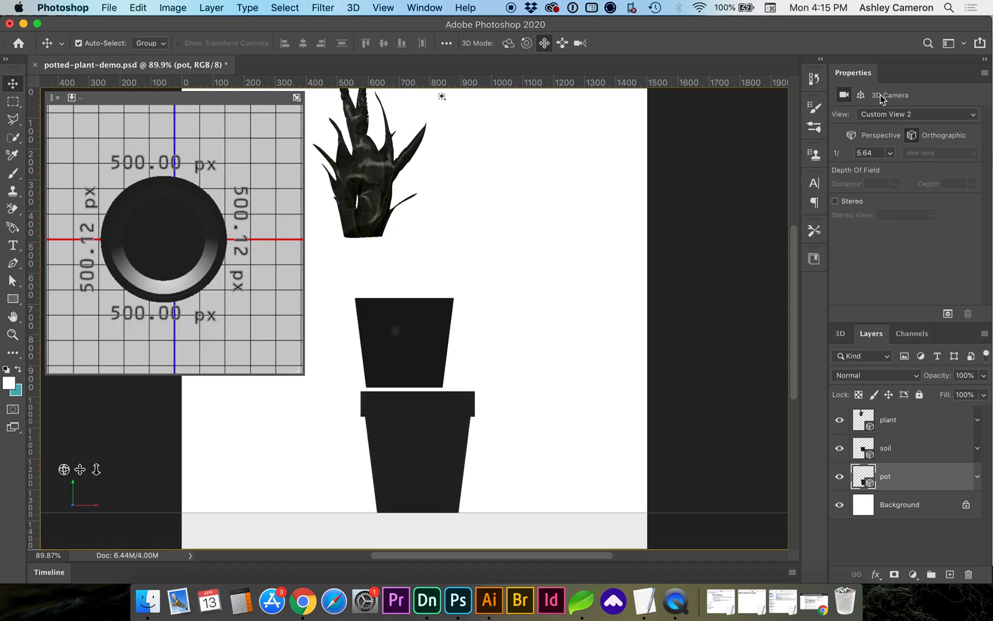
left_click(861, 94)
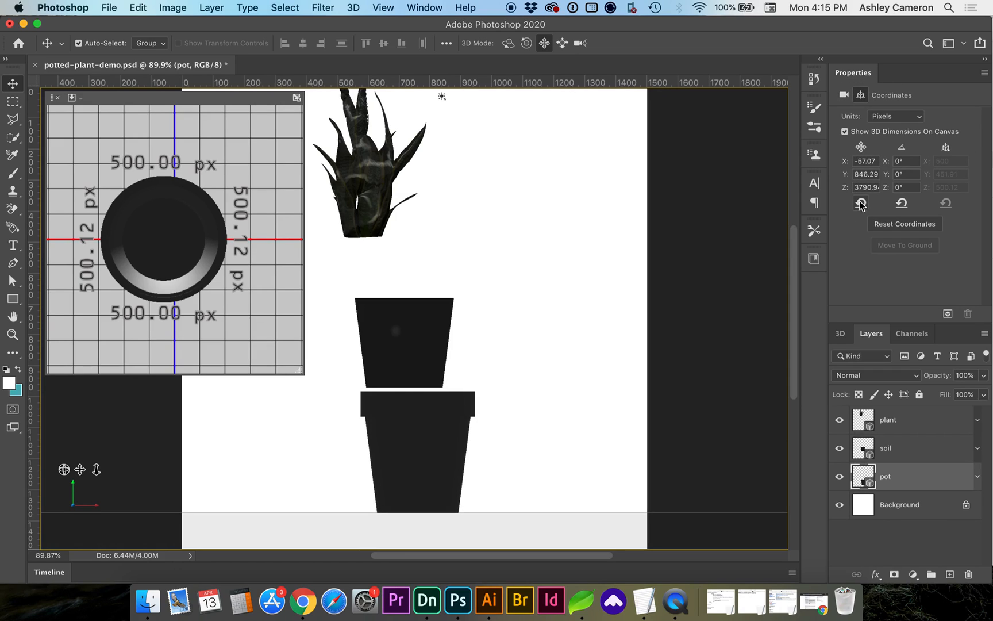
left_click(860, 203)
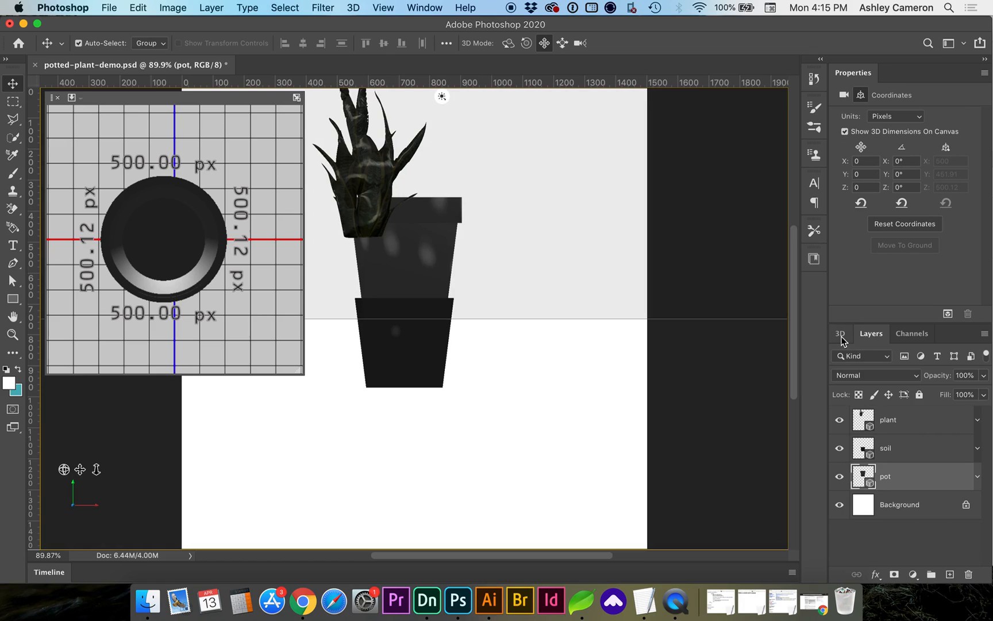
Show the pot mesh's Coordinates: roughly X −42, Y 265, width 500 px
left_click(840, 334)
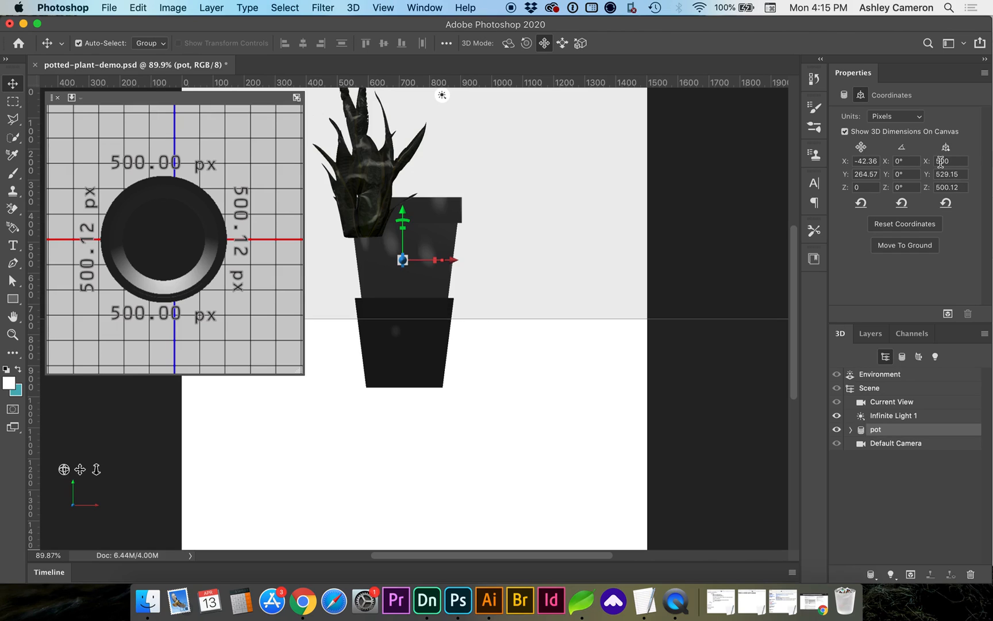
left_click(948, 161)
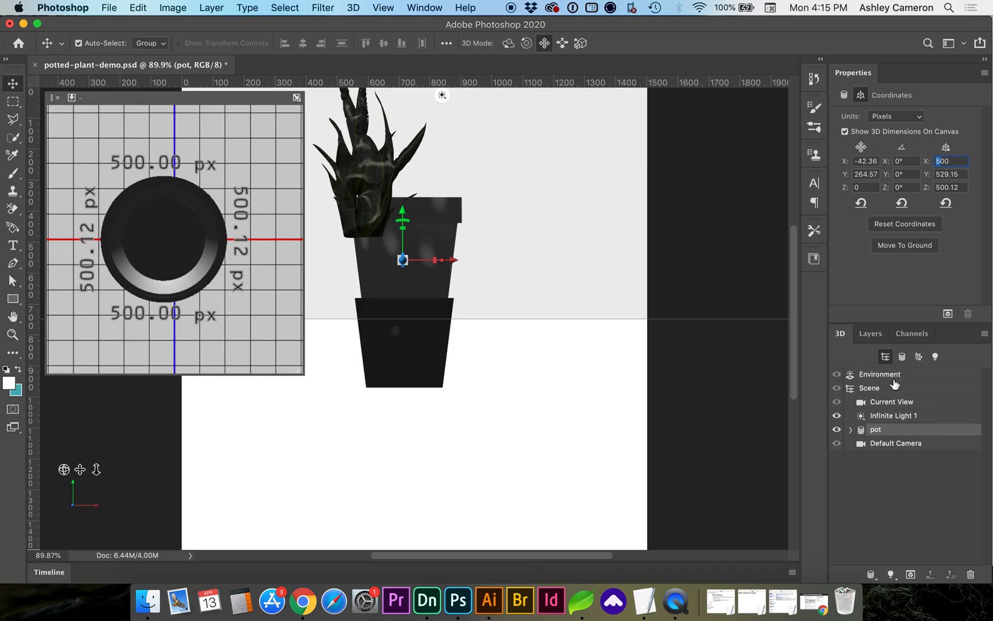
left_click(870, 333)
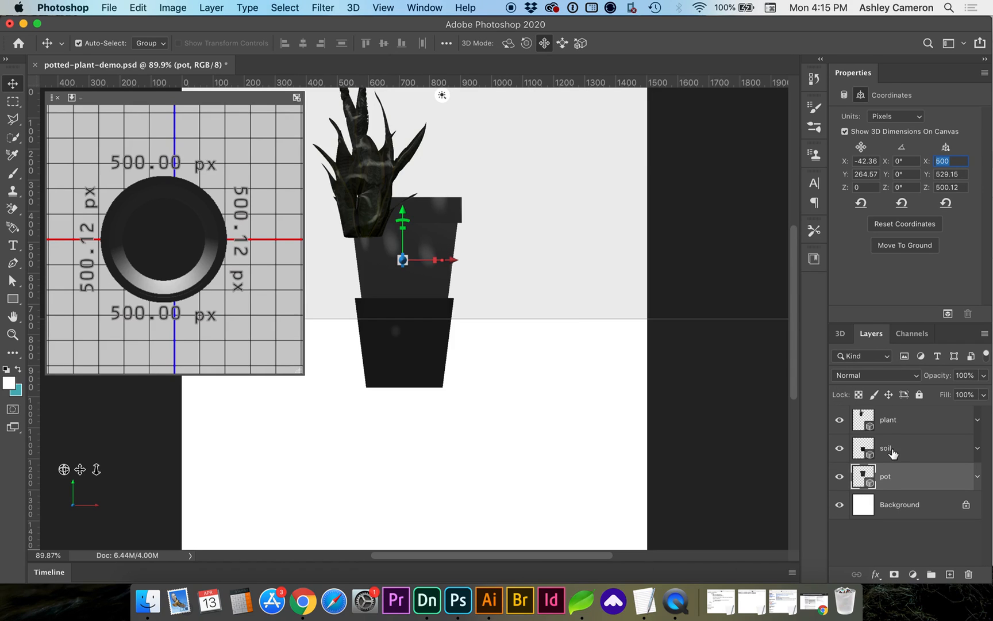
left_click(886, 448)
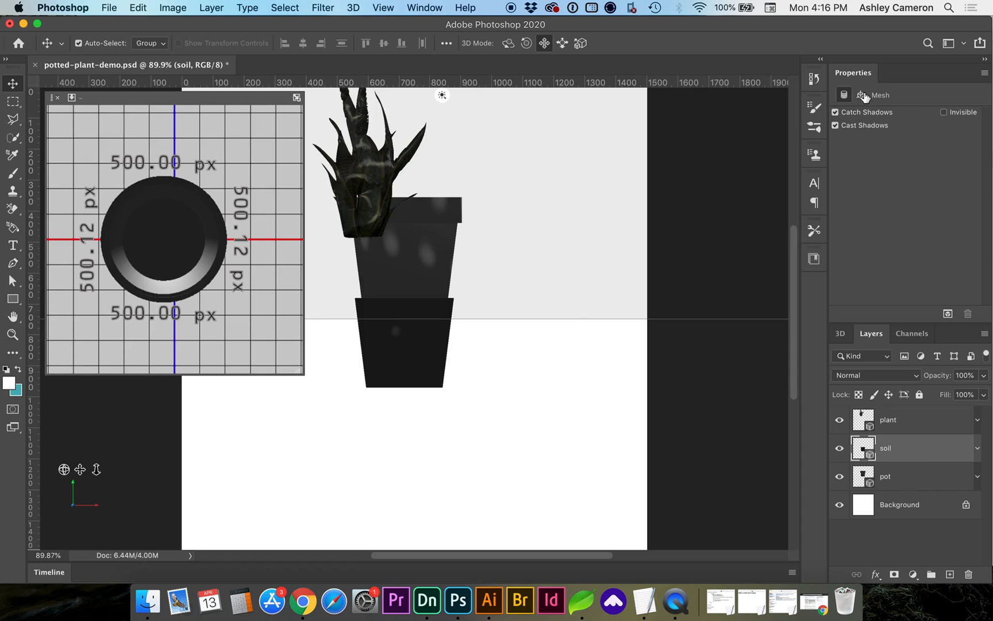
left_click(886, 476)
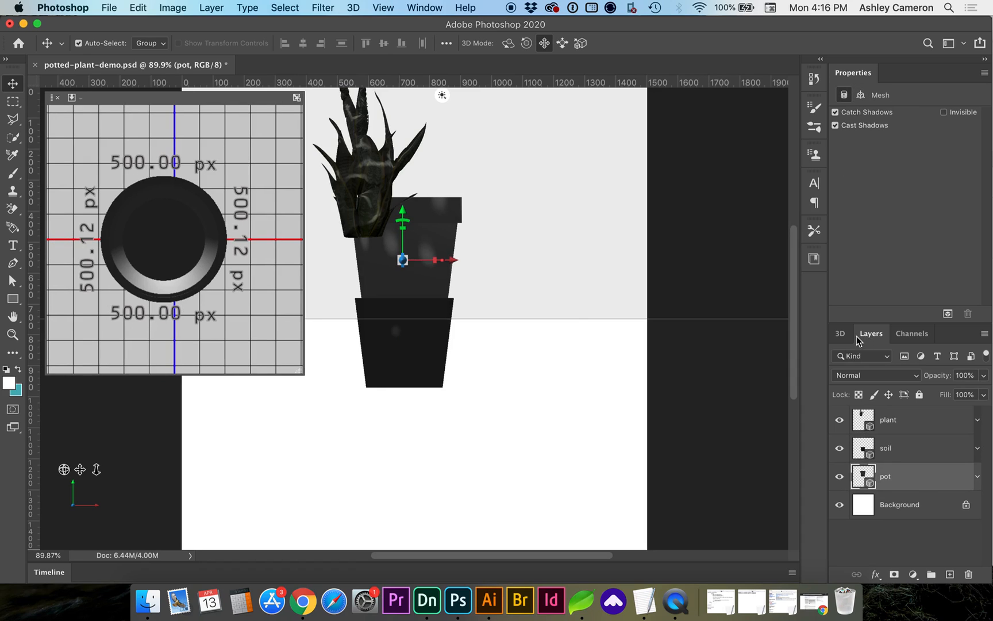
left_click(840, 333)
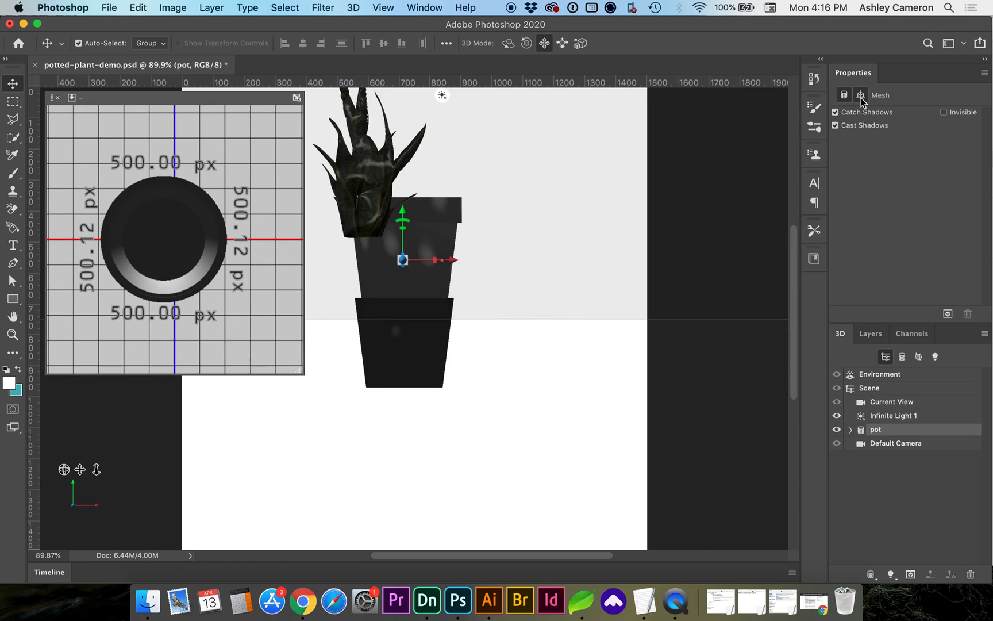
left_click(861, 95)
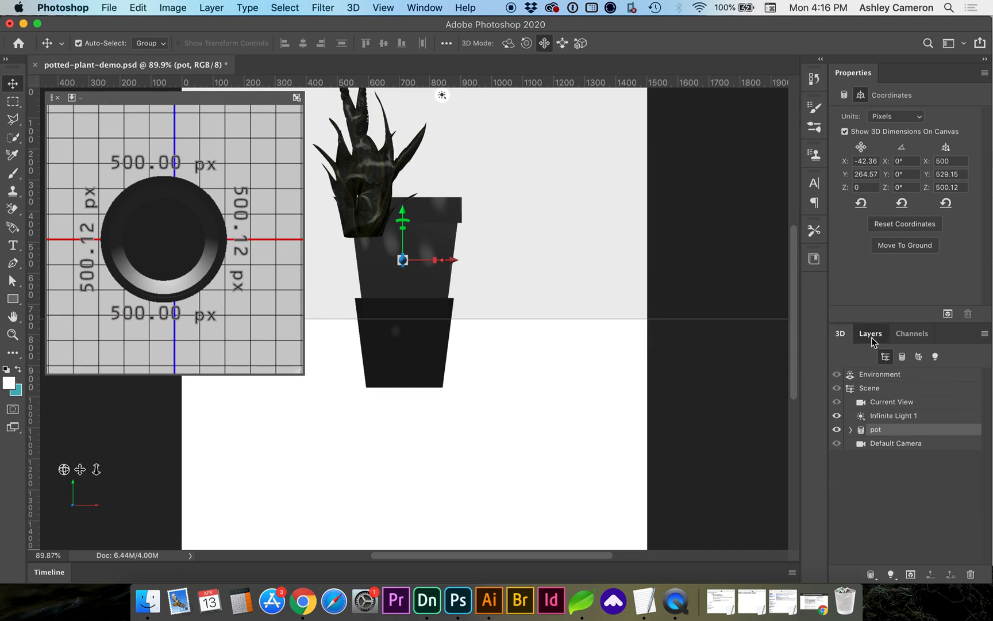
Reset the plant's position so it stands centred in the pot at X 0
left_click(869, 333)
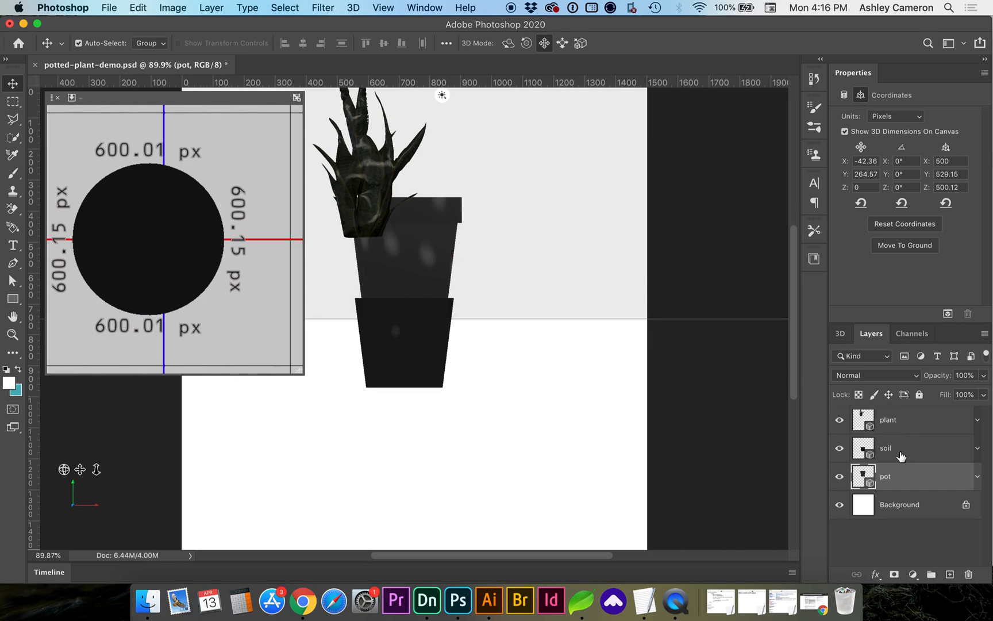
left_click(886, 447)
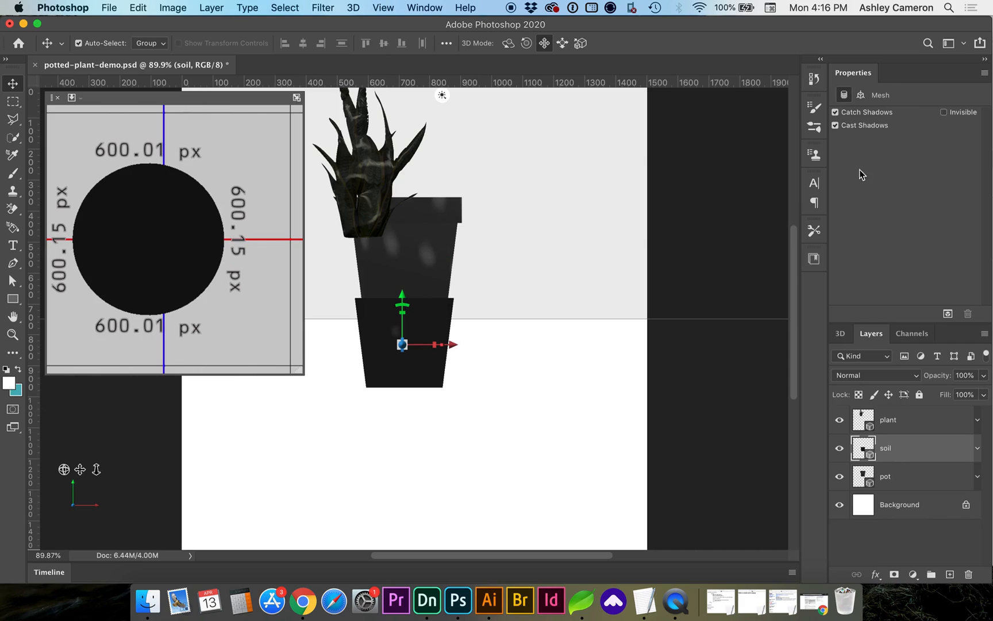
left_click(839, 333)
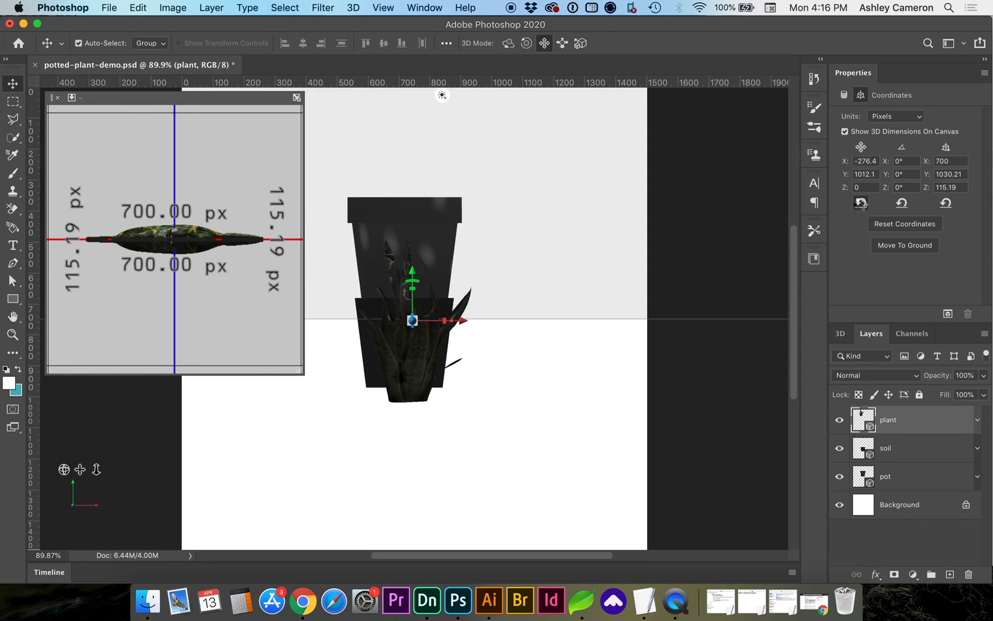
left_click(905, 245)
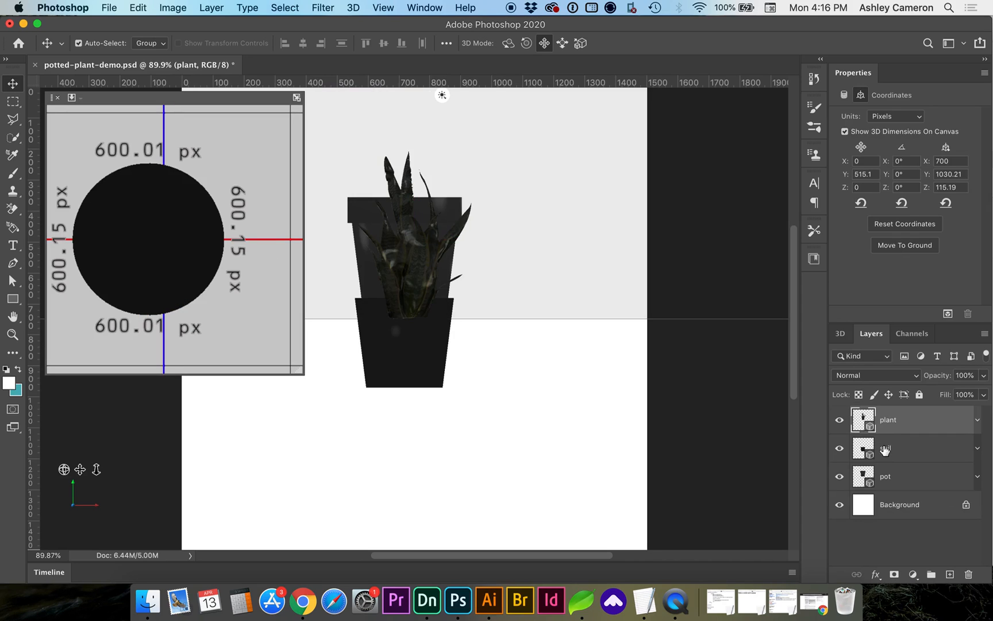
left_click(912, 448)
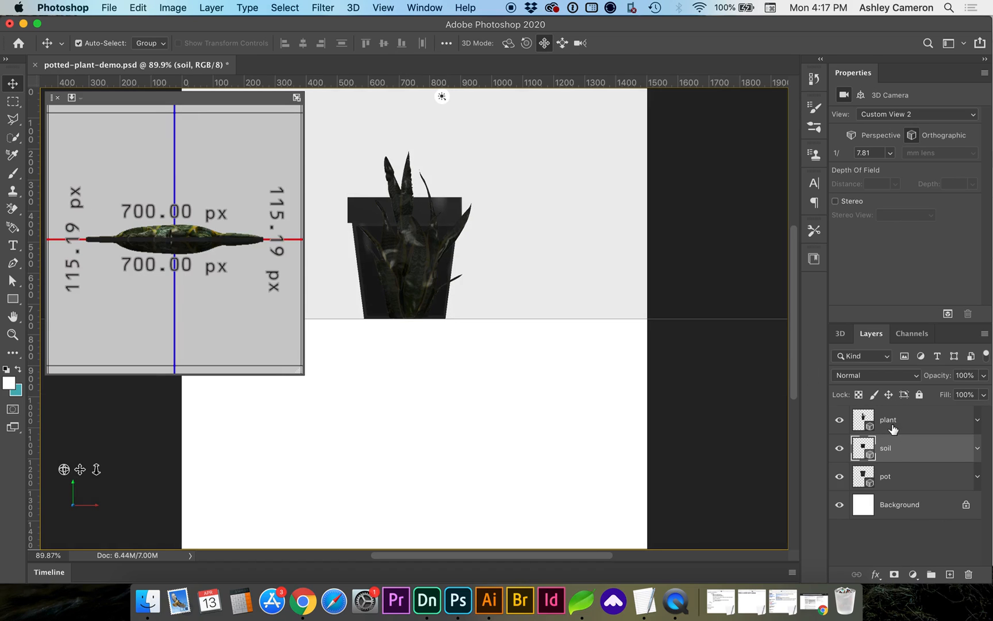
Select the plant, soil and pot layers together and drag them down the canvas
left_click(887, 419)
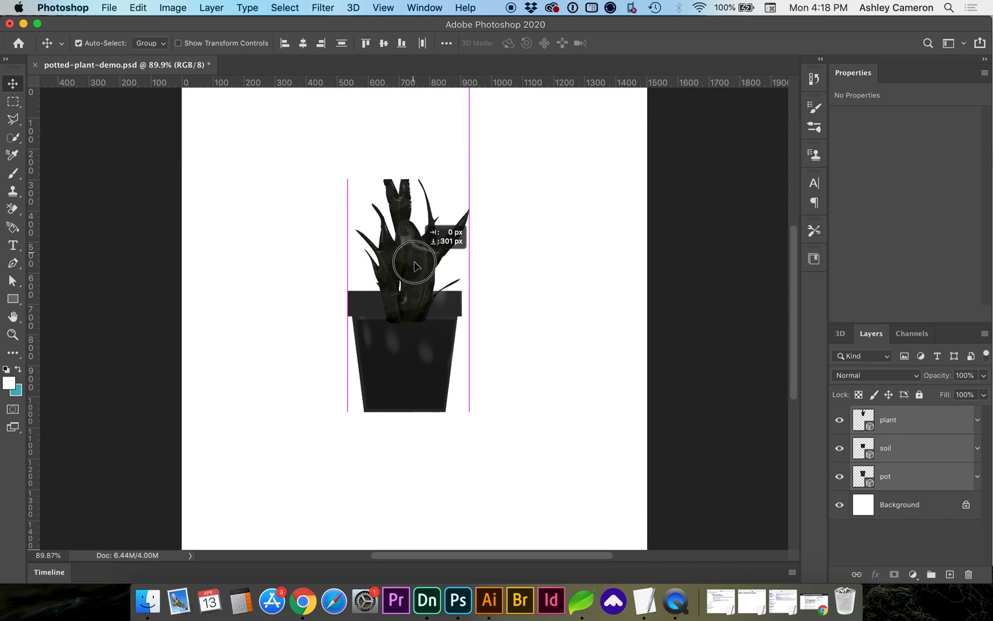
left_click_drag(415, 266, 424, 334)
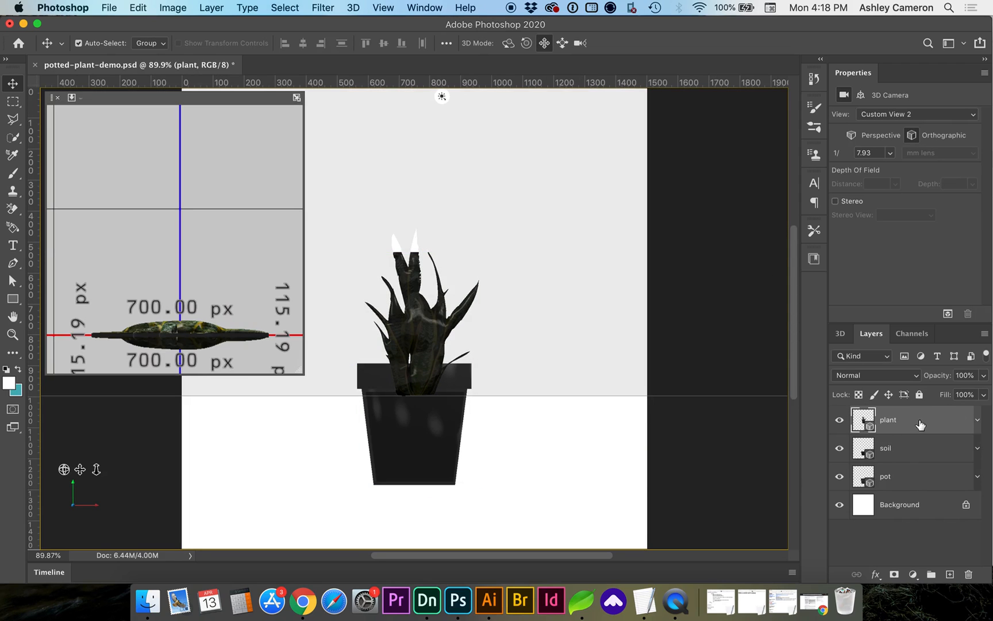
Set the secondary view to Right with soil selected, then reselect the plant layer
left_click(975, 420)
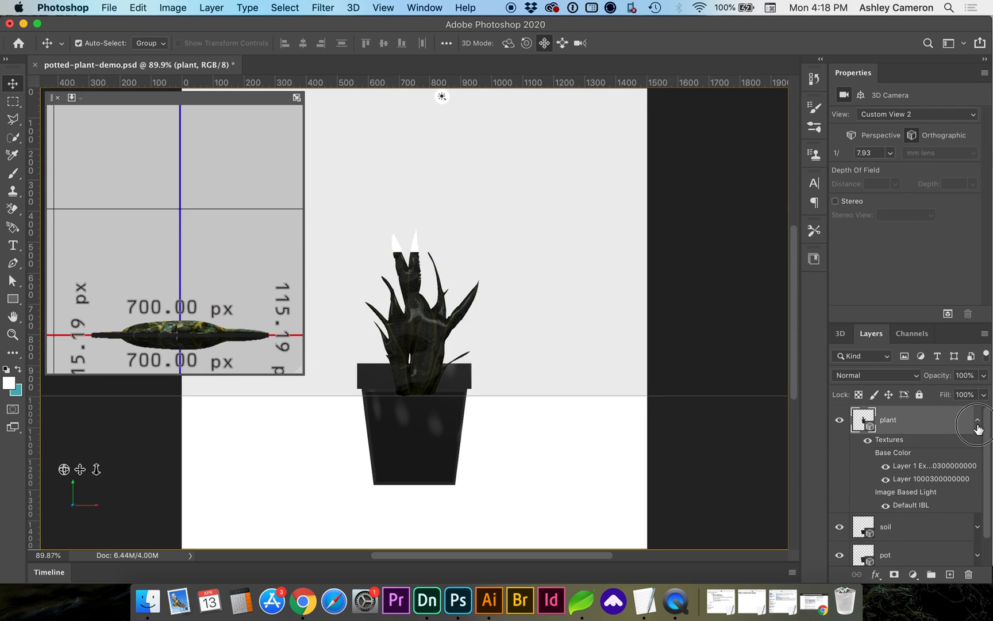
left_click(977, 422)
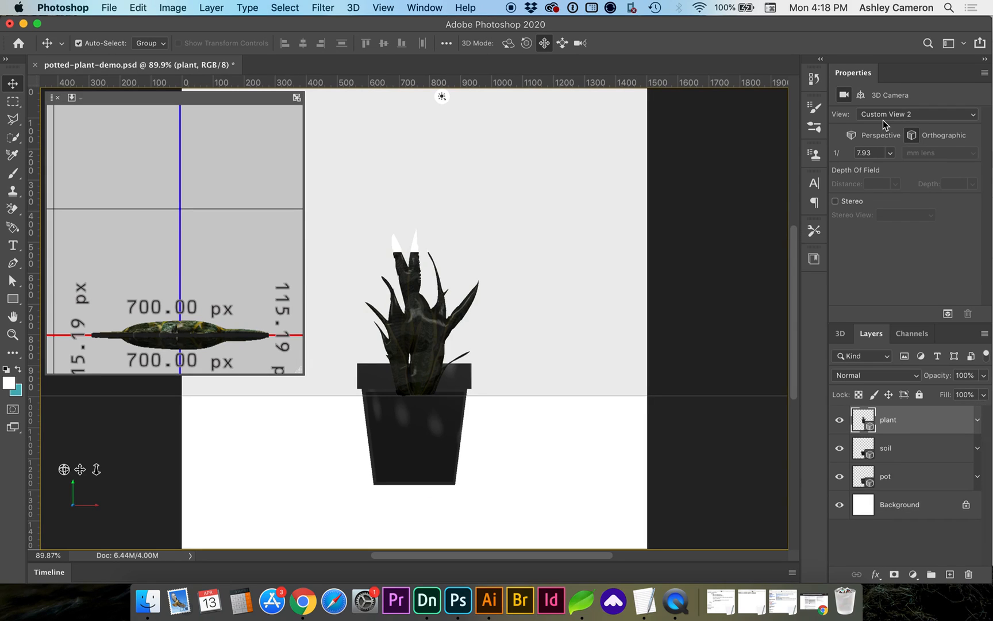
mouse_move(898, 480)
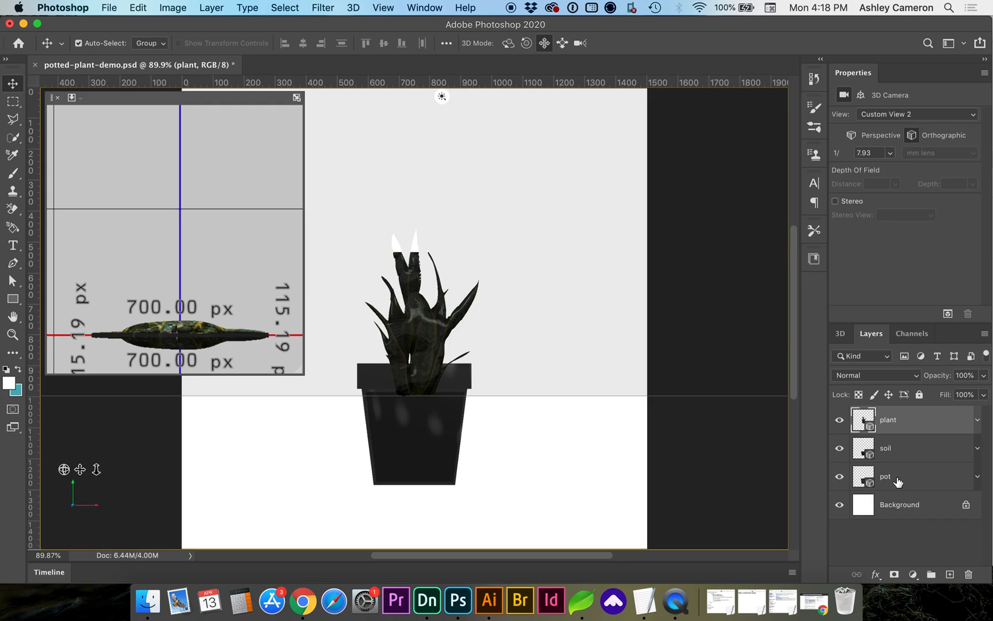
mouse_move(465, 393)
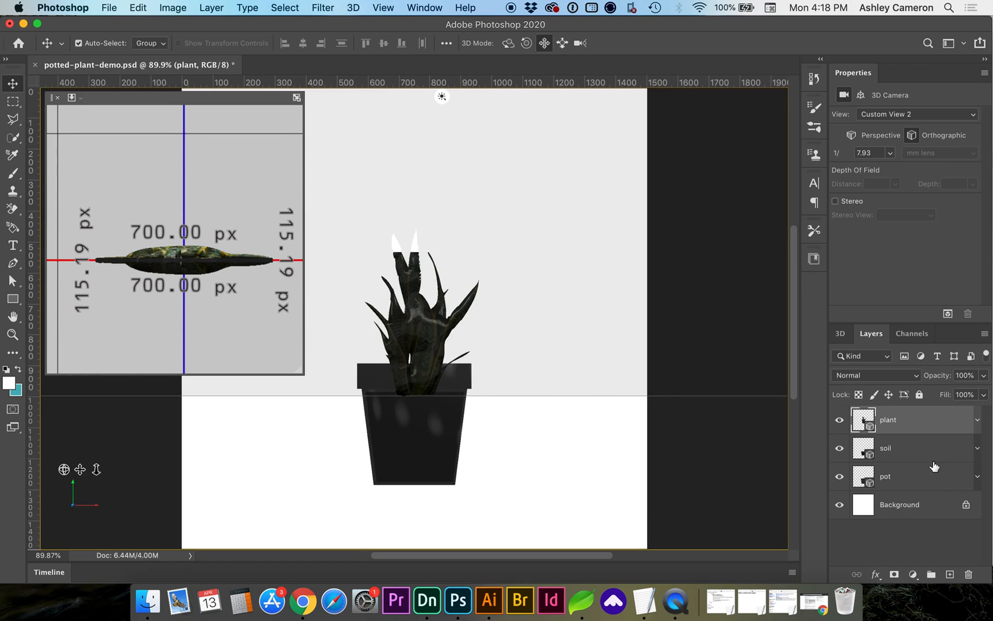
left_click(886, 448)
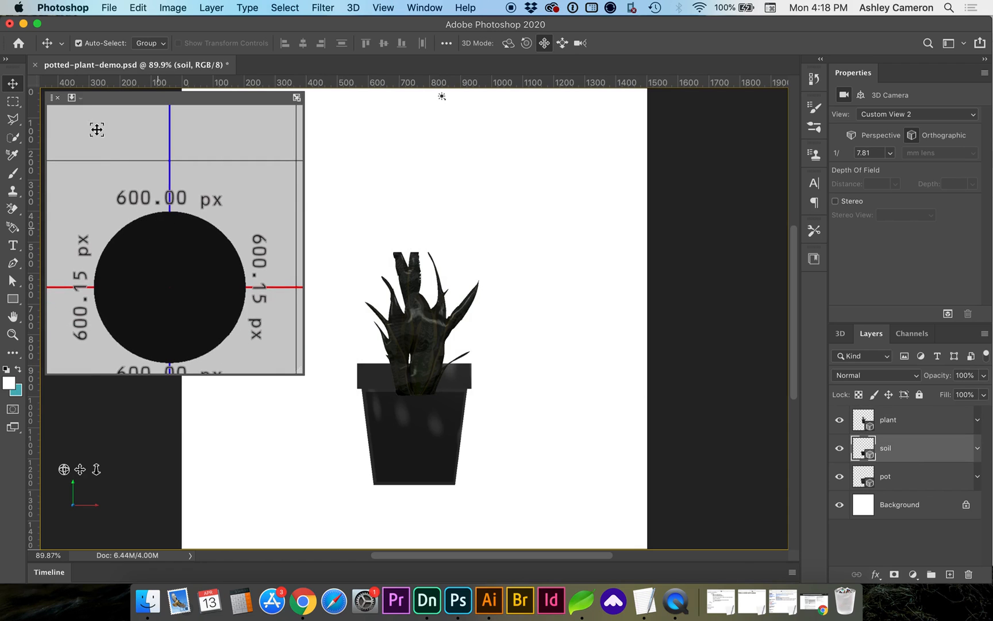
left_click(70, 97)
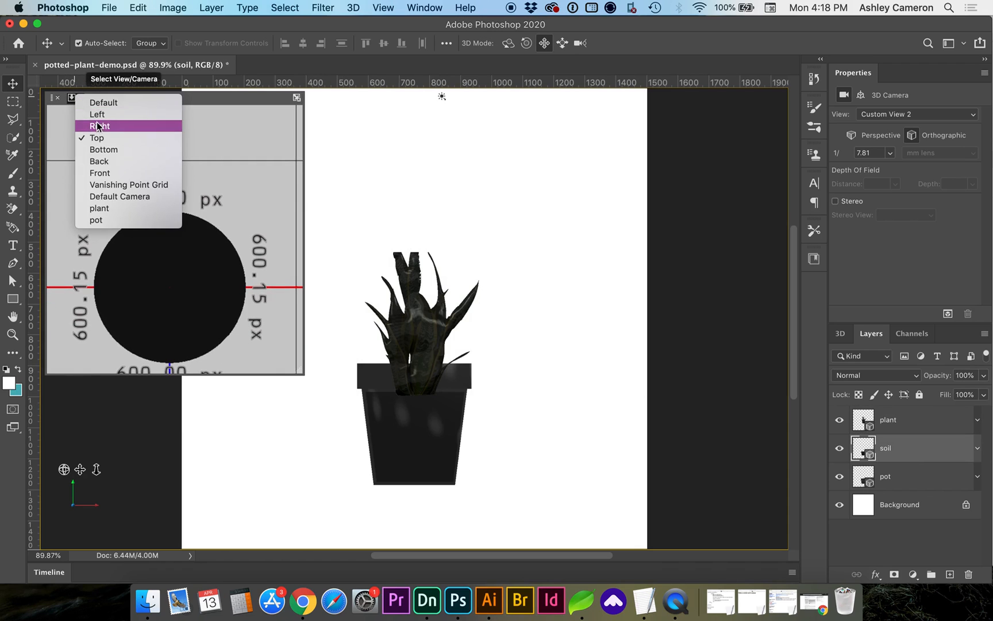
left_click(101, 125)
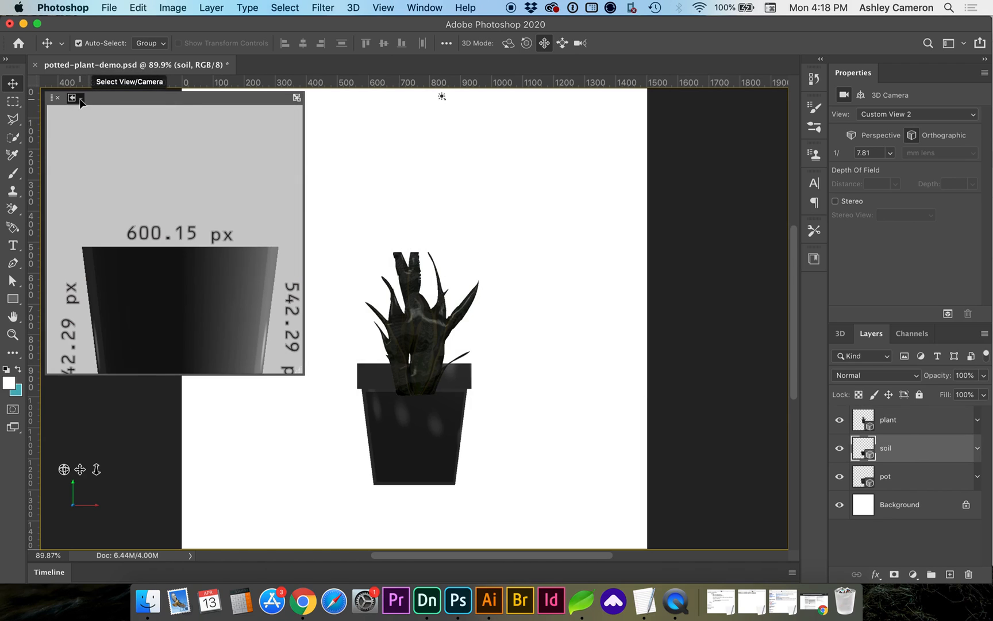
left_click(73, 98)
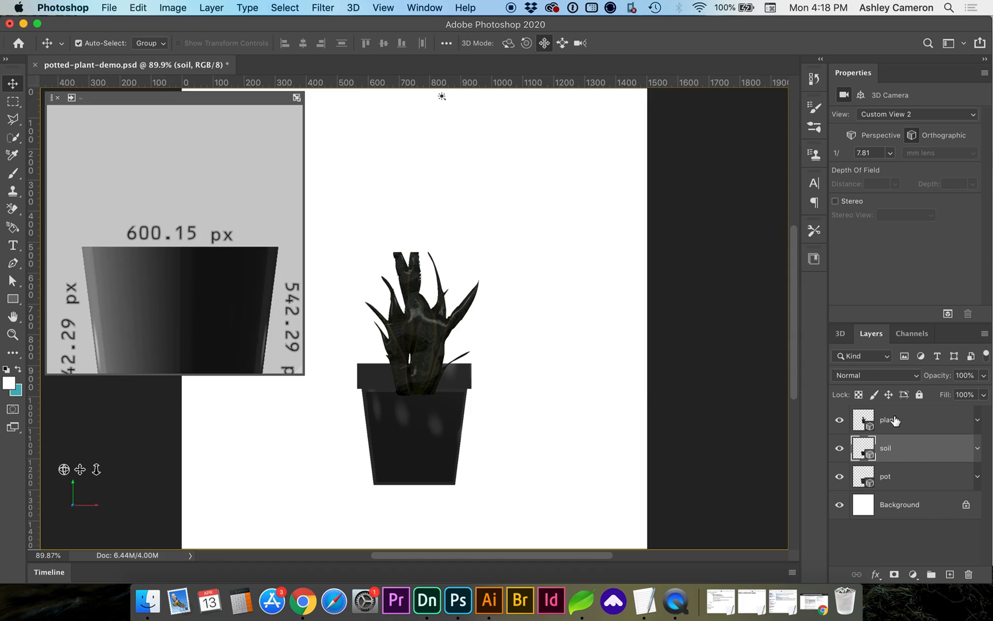
left_click(887, 420)
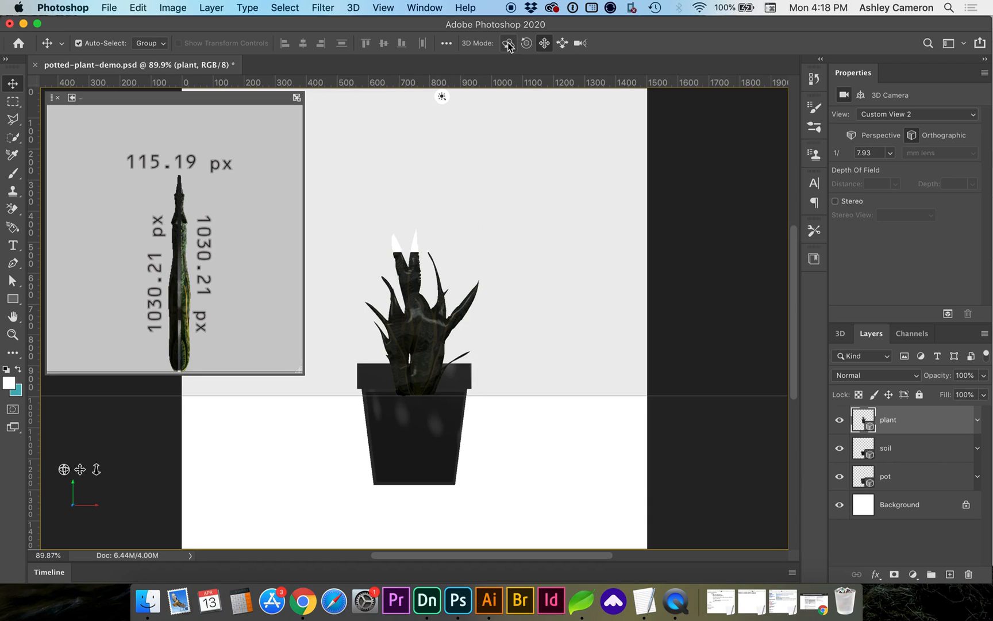
Orbit the 3D view to look down on the potted plant
left_click(508, 43)
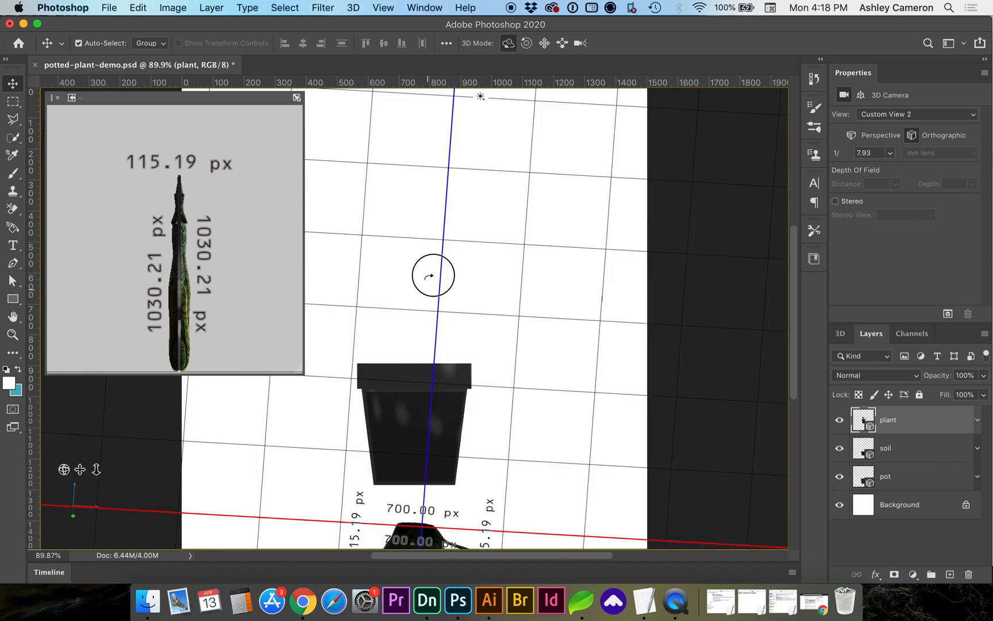
left_click_drag(433, 274, 405, 418)
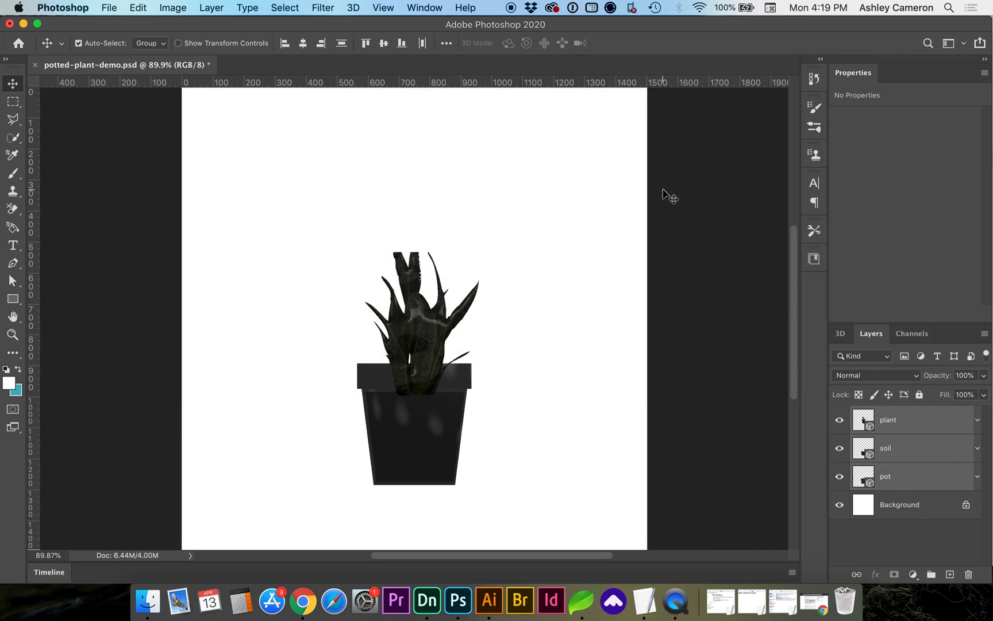
Open the 3D menu to reach Merge 3D Layers
left_click(352, 7)
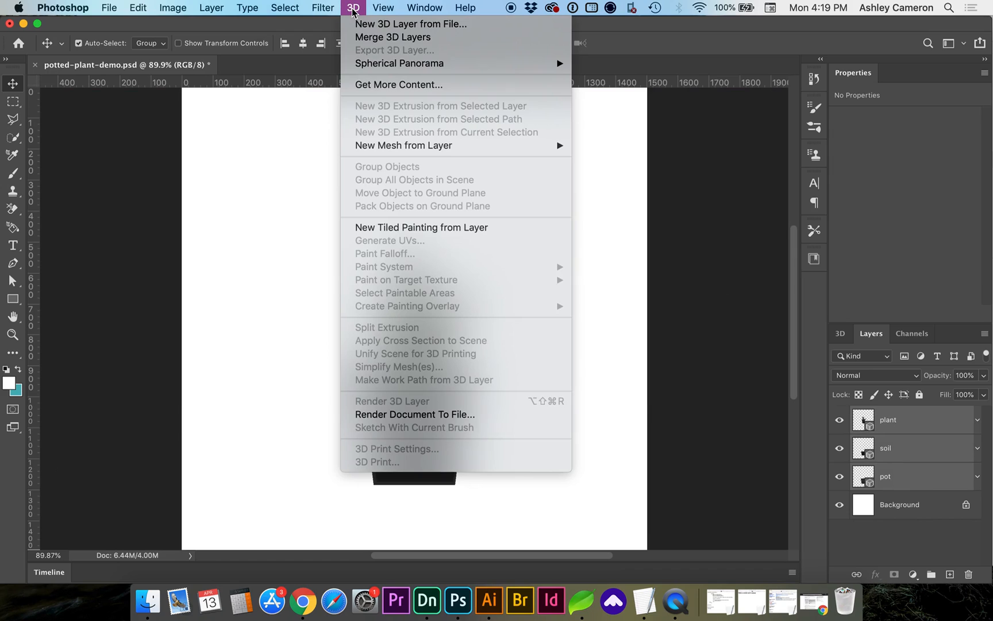
mouse_move(392, 37)
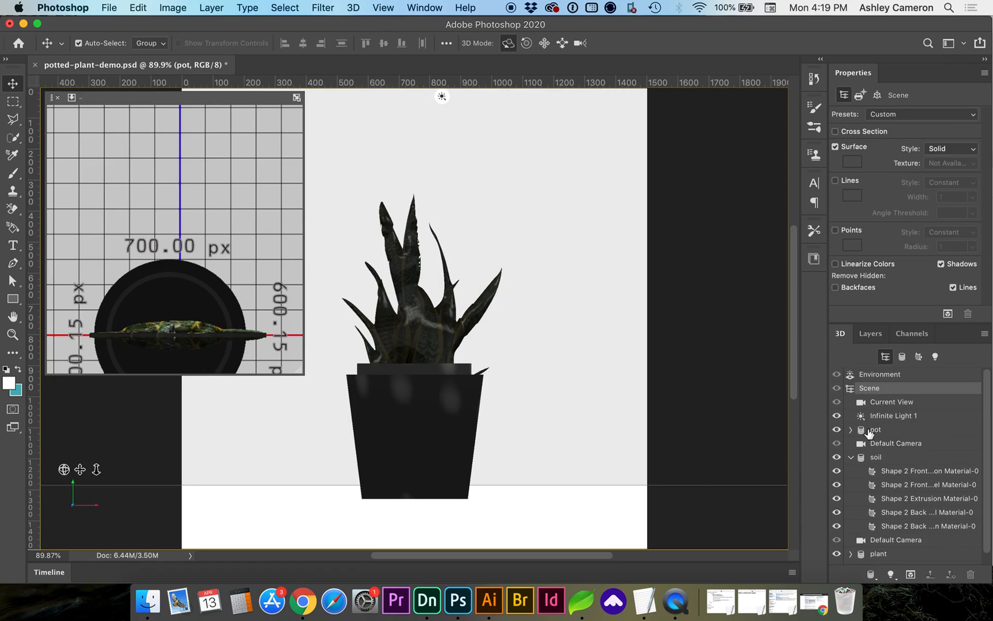
mouse_move(889, 441)
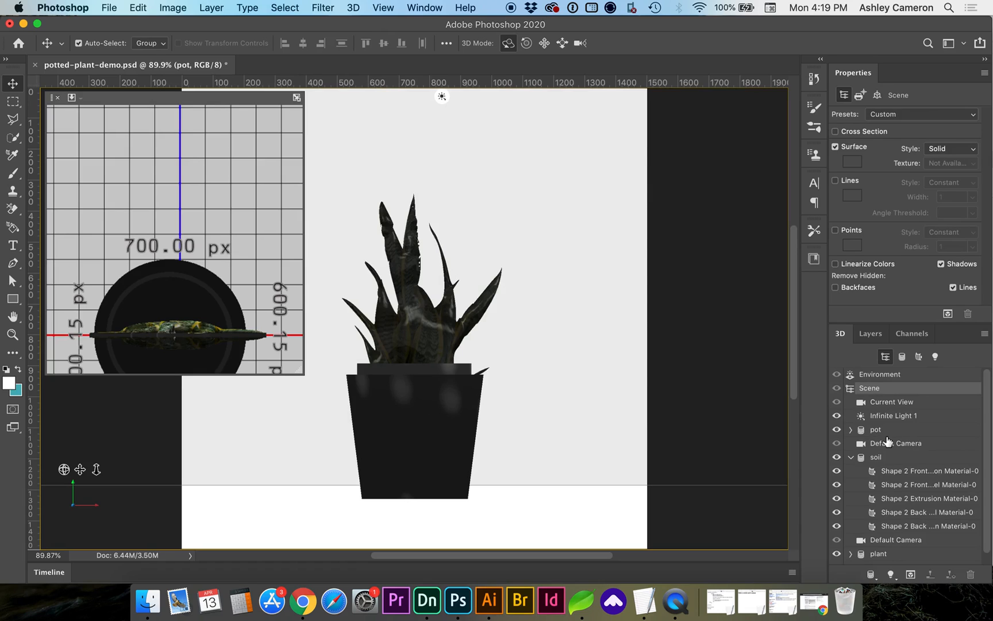
Scale the soil to 500, then 450 px, and drag it into the pot rim
left_click(875, 457)
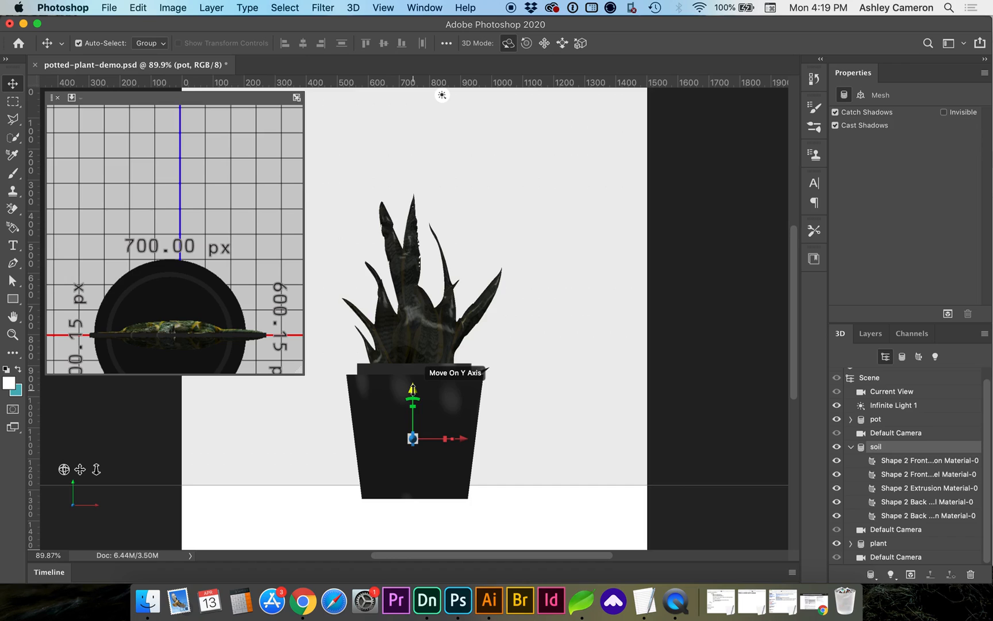
left_click_drag(412, 439, 411, 386)
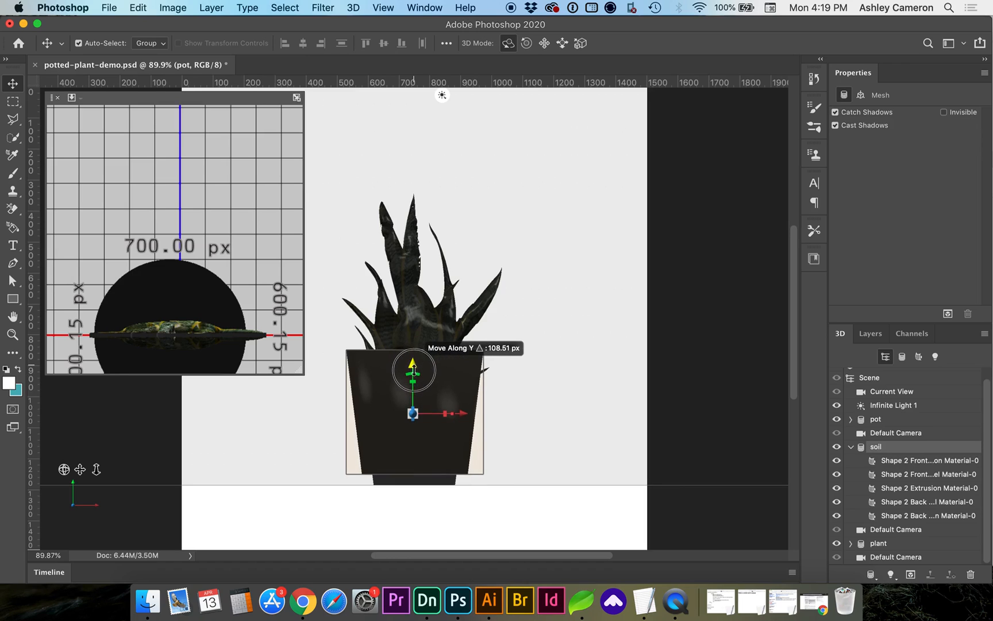
left_click_drag(412, 354, 415, 379)
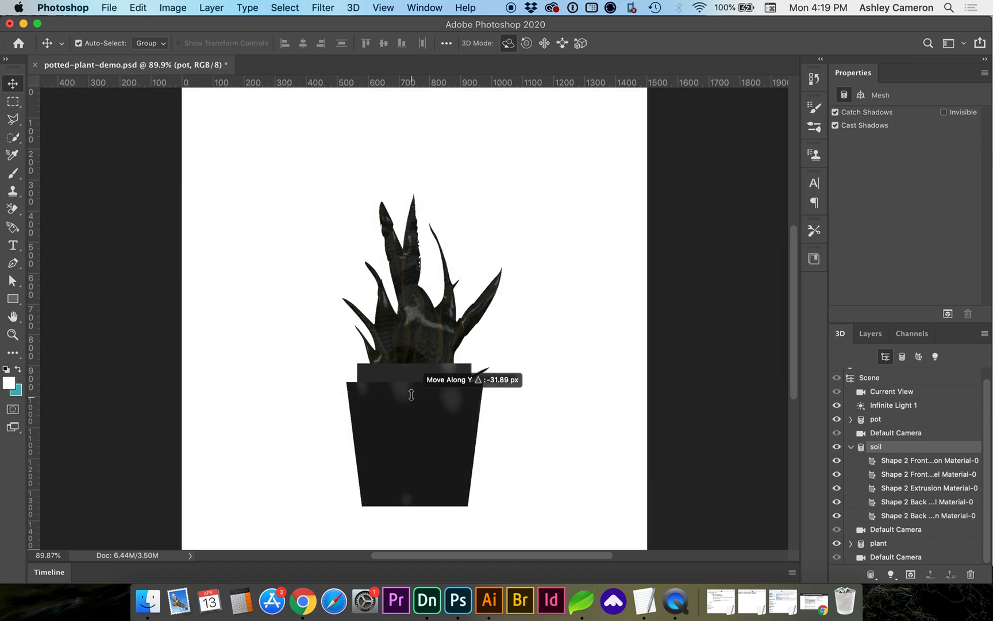
left_click(860, 95)
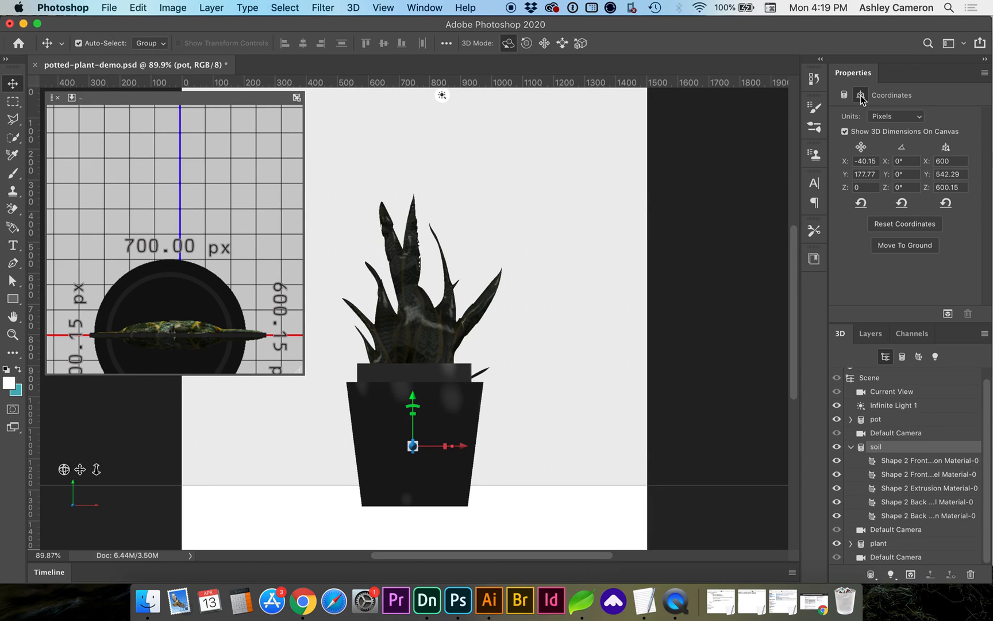
left_click(949, 161)
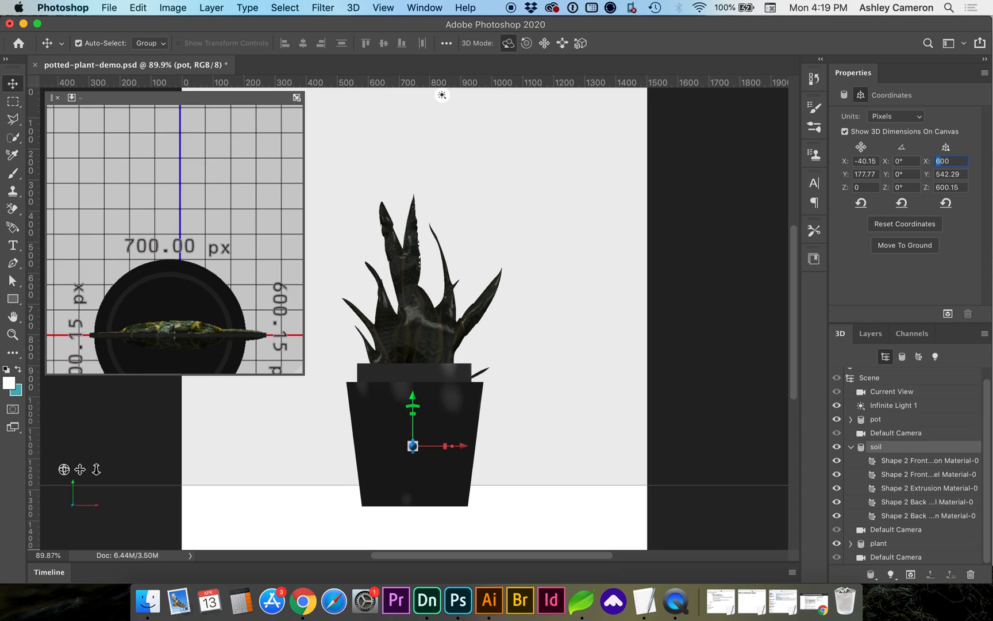
type("500")
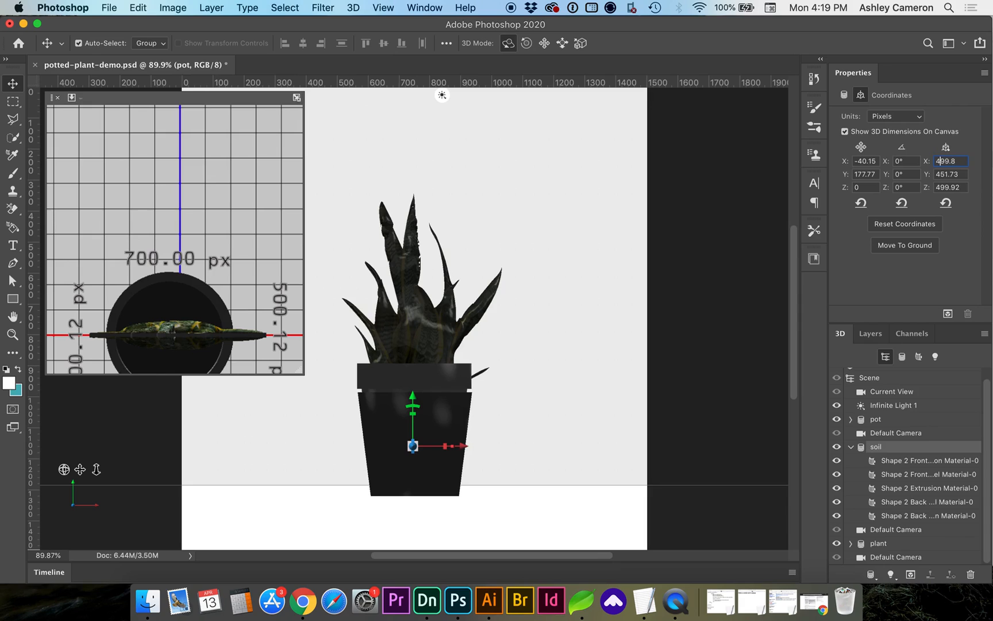
type("450")
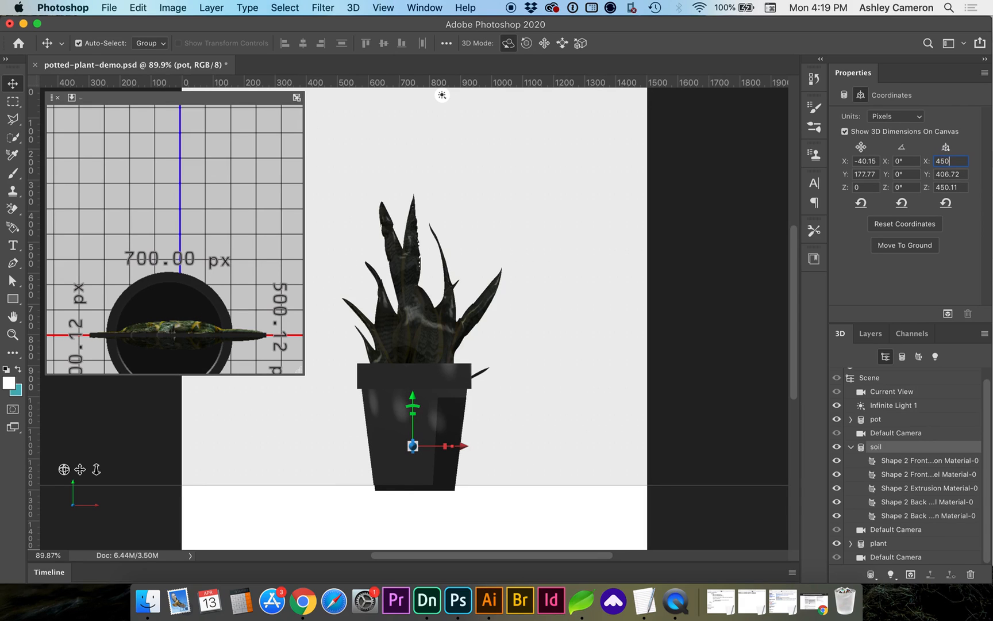
mouse_move(462, 446)
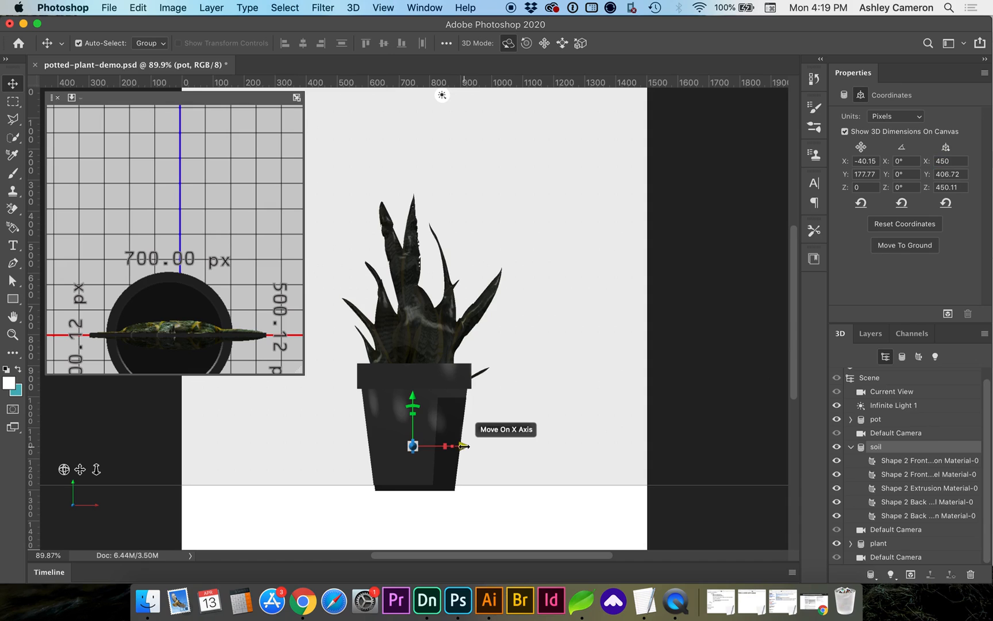
left_click_drag(454, 446, 460, 445)
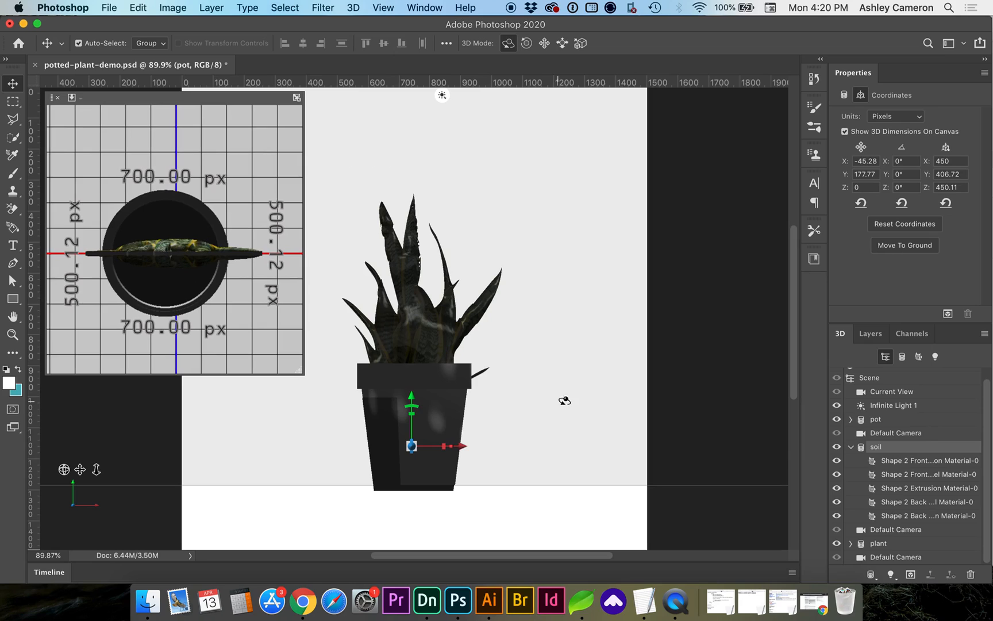
mouse_move(942, 284)
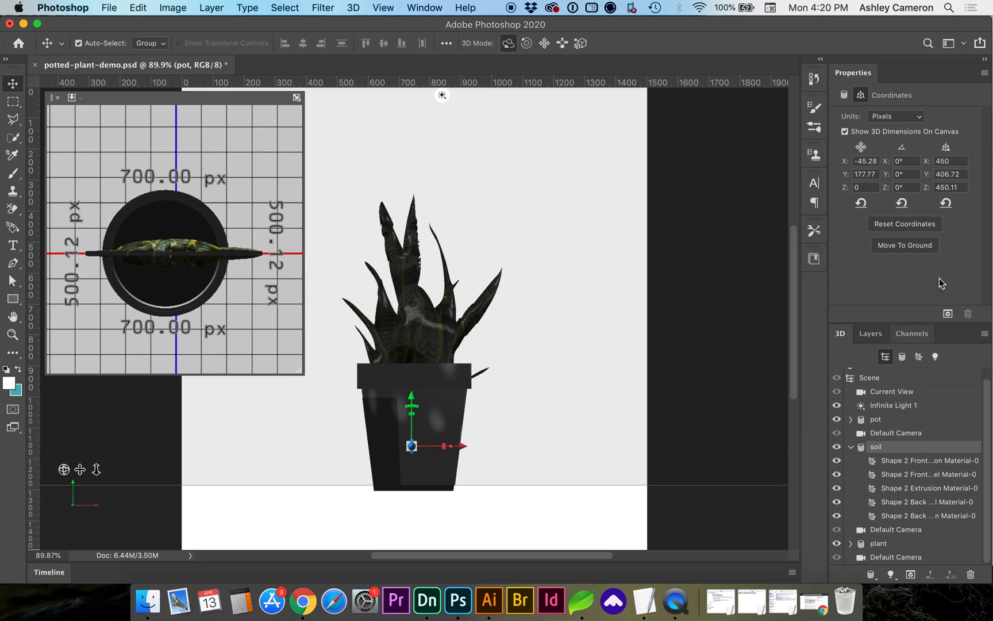
mouse_move(411, 396)
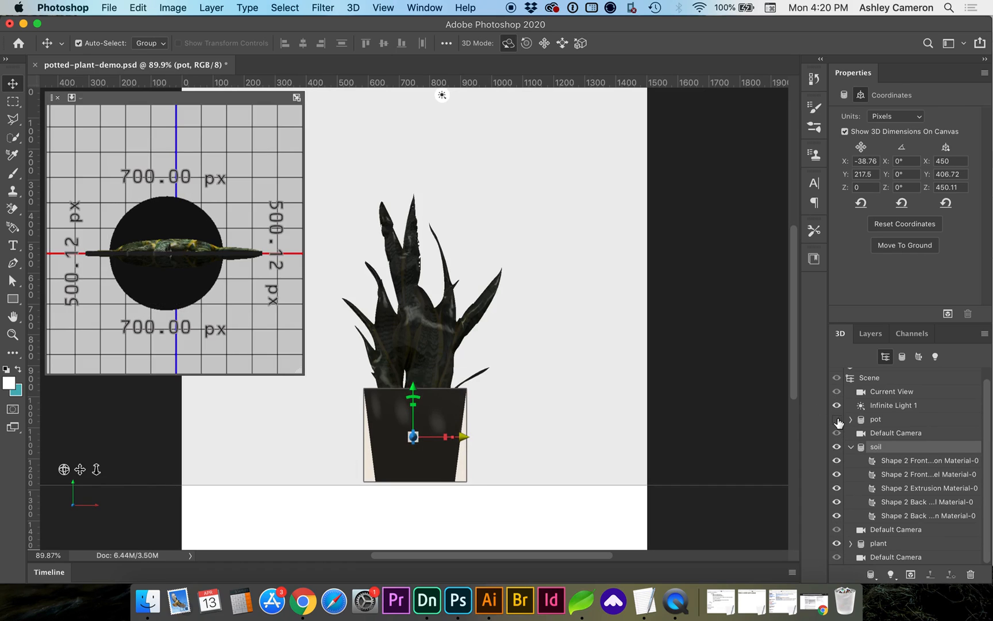
Show the Layers list with the merged pot 3D layer above Background
left_click(869, 333)
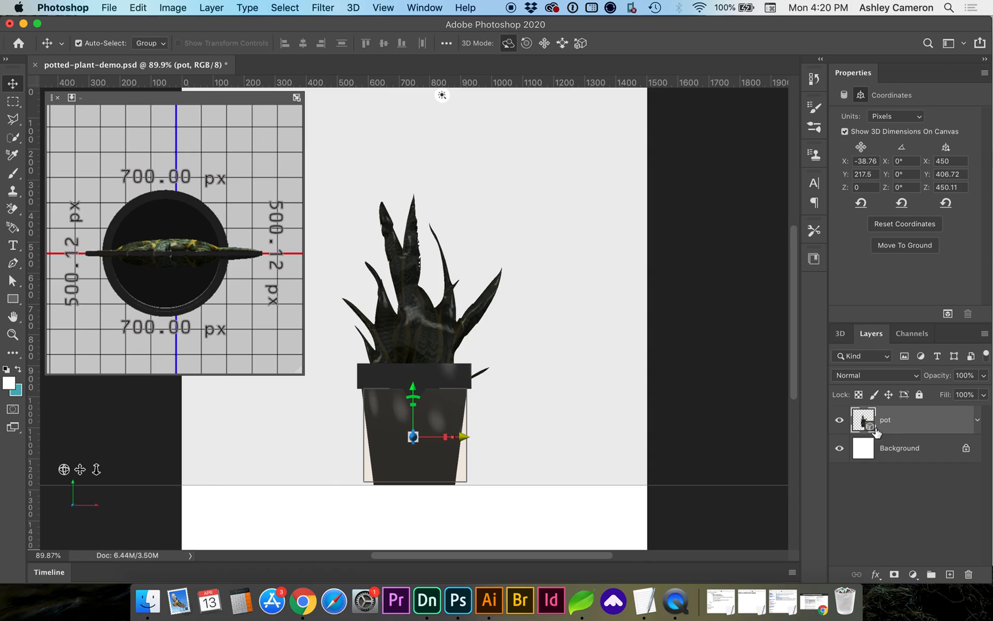
mouse_move(898, 420)
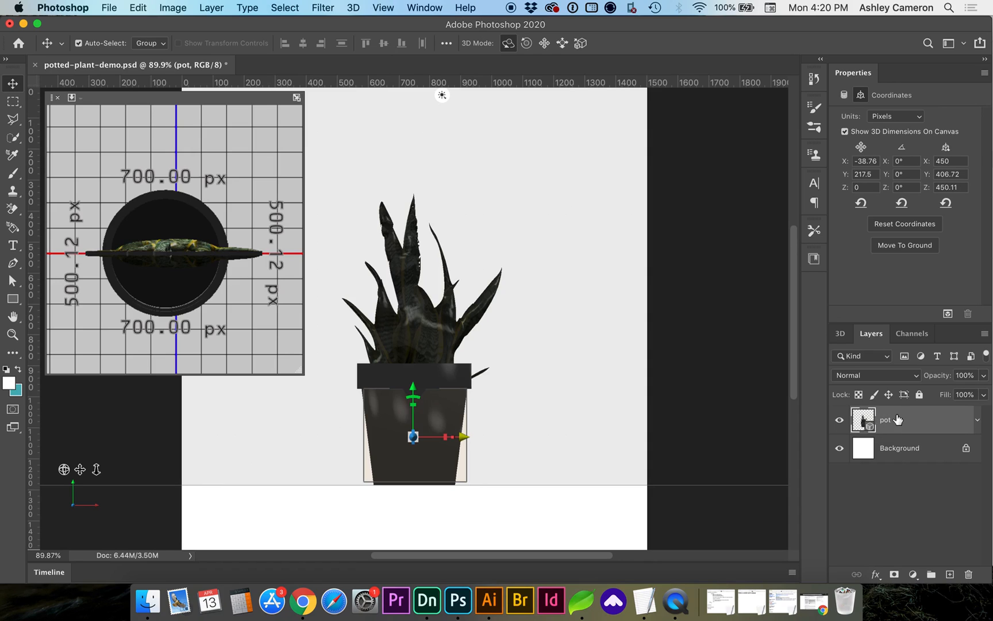
mouse_move(352, 12)
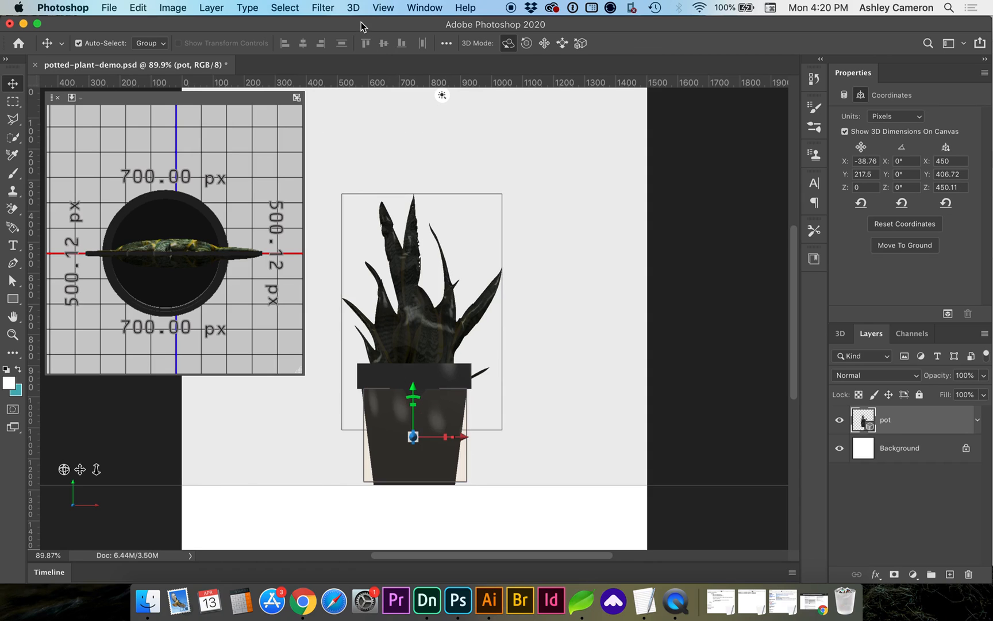
Export the merged 3D layer as Wavefront OBJ, saving potted-plant-demo.obj to the Desktop
left_click(353, 8)
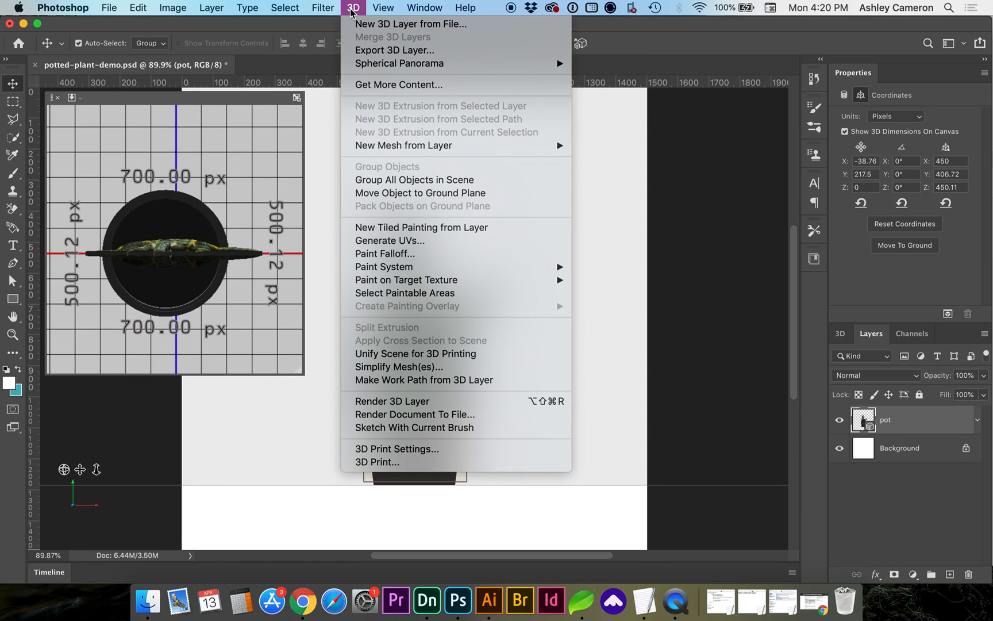
mouse_move(393, 50)
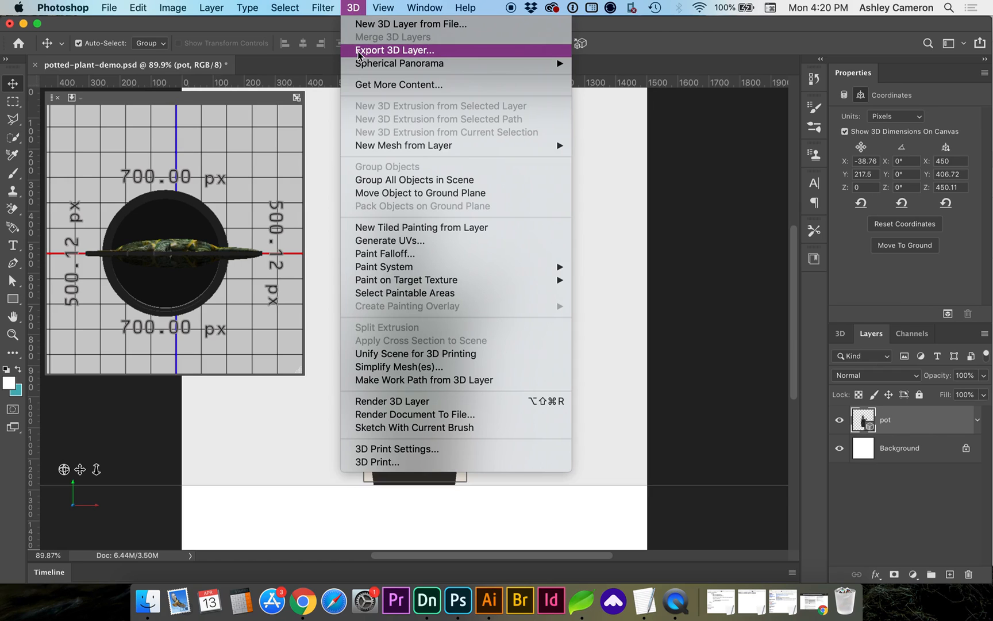
left_click(395, 50)
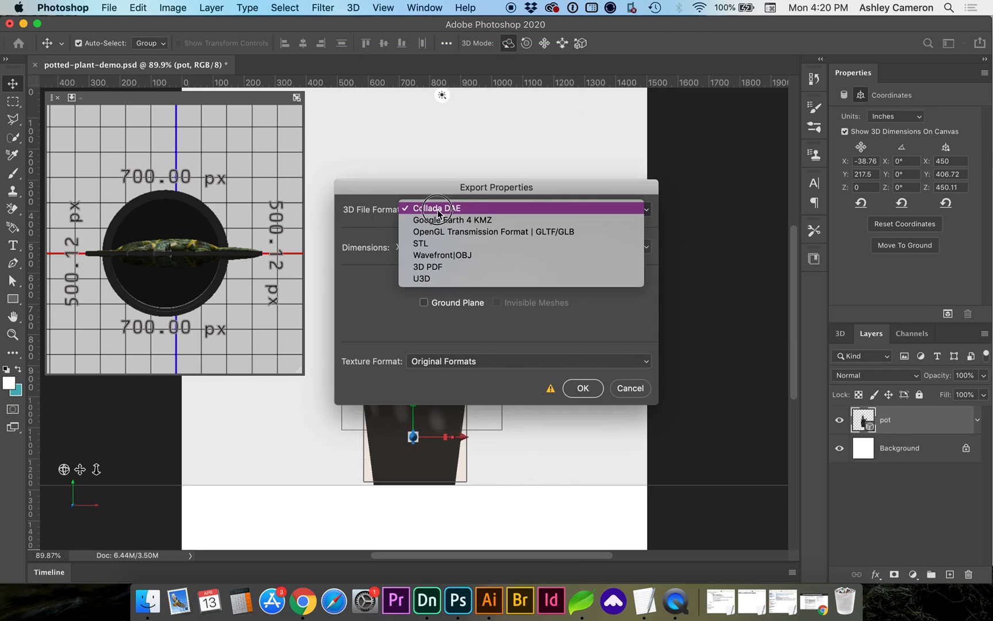
left_click(436, 207)
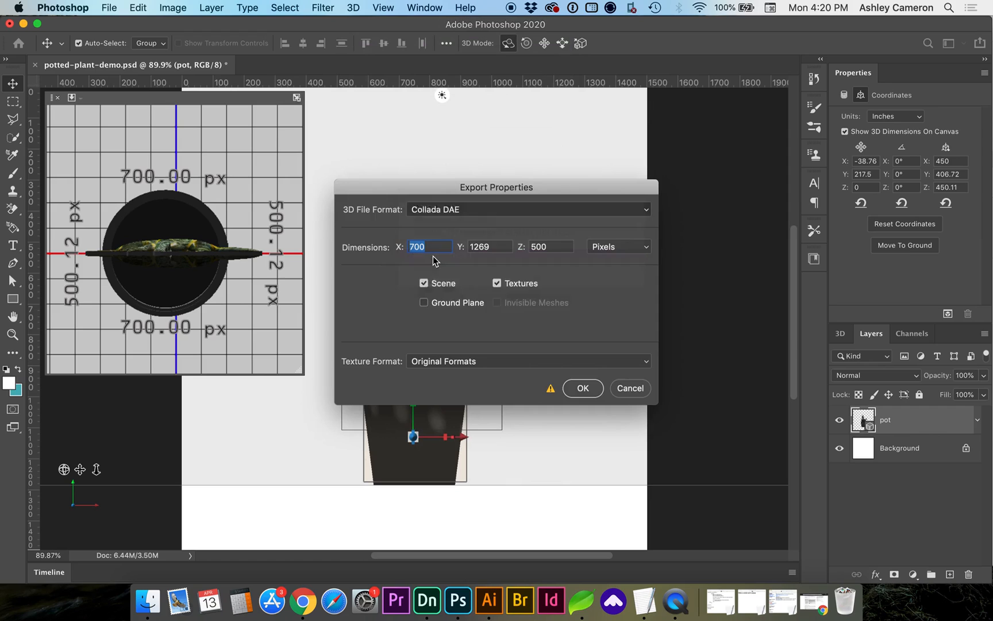
left_click(528, 209)
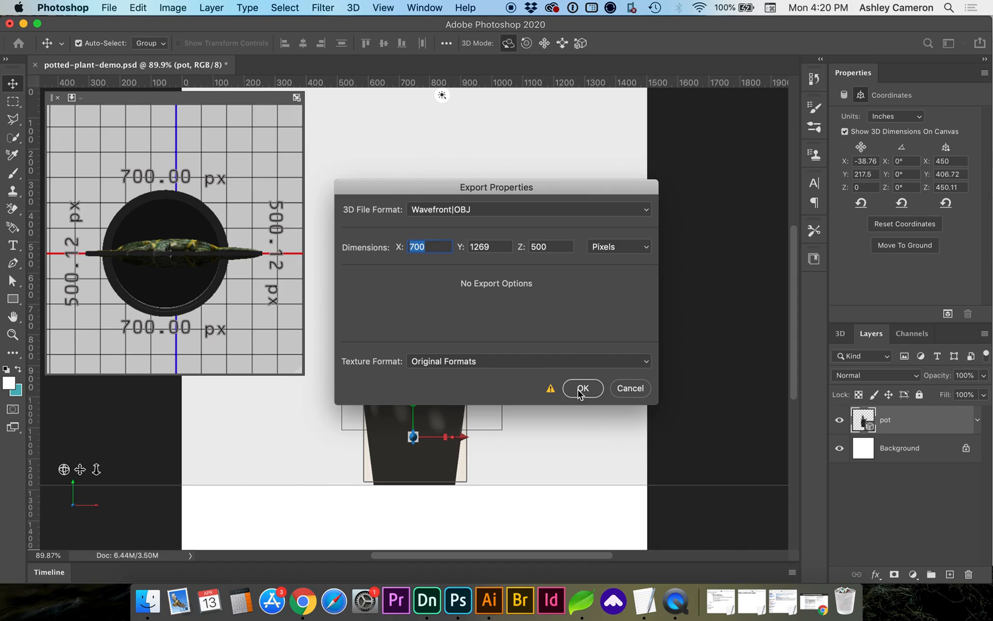
left_click(581, 387)
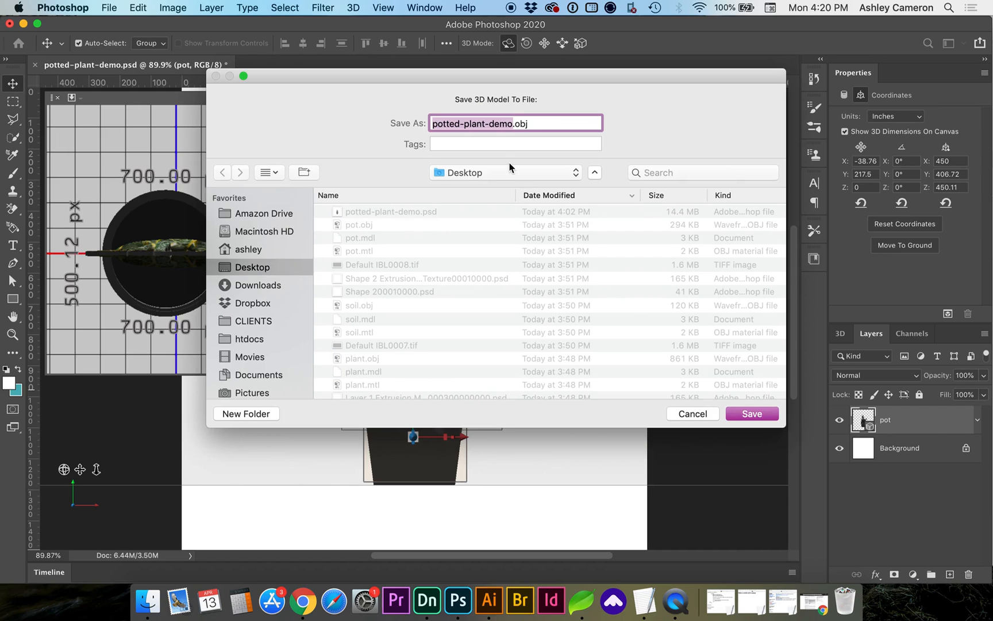
left_click(752, 413)
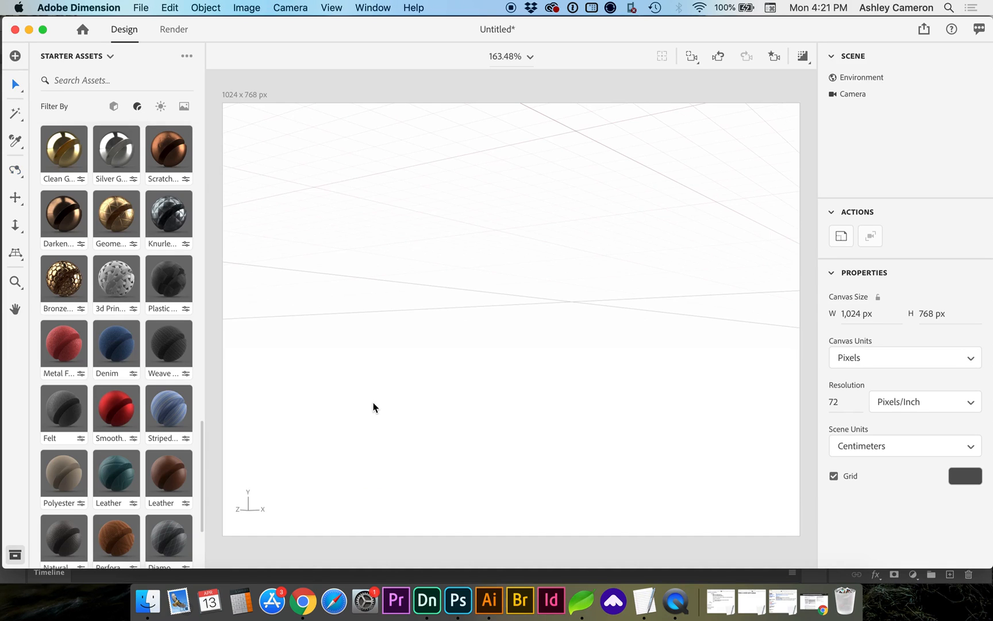
mouse_move(148, 598)
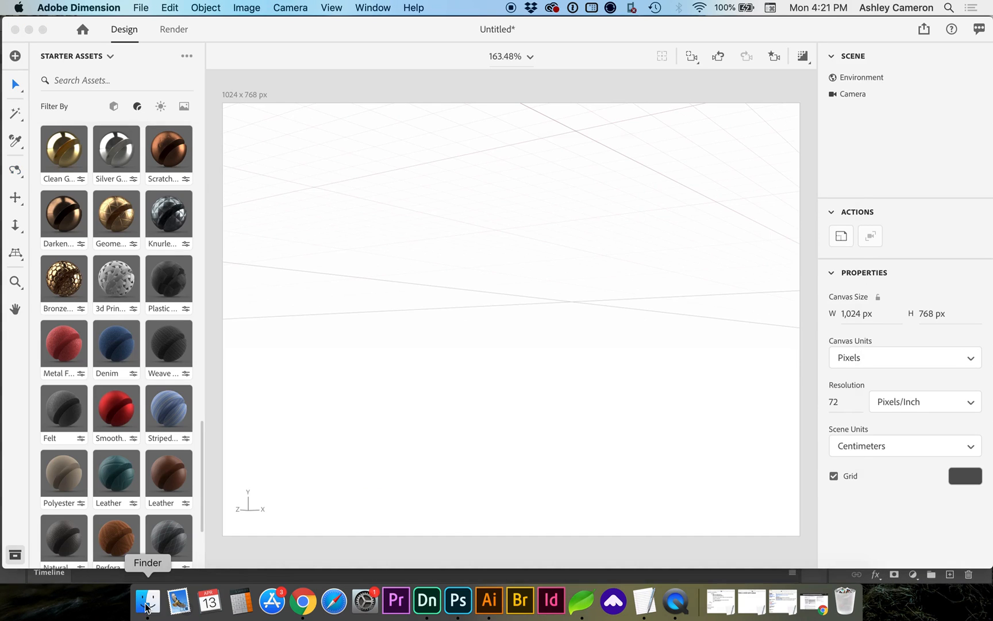
Bring potted-plant-demo.obj into Dimension from Finder and select its pot and plant parts
left_click(148, 599)
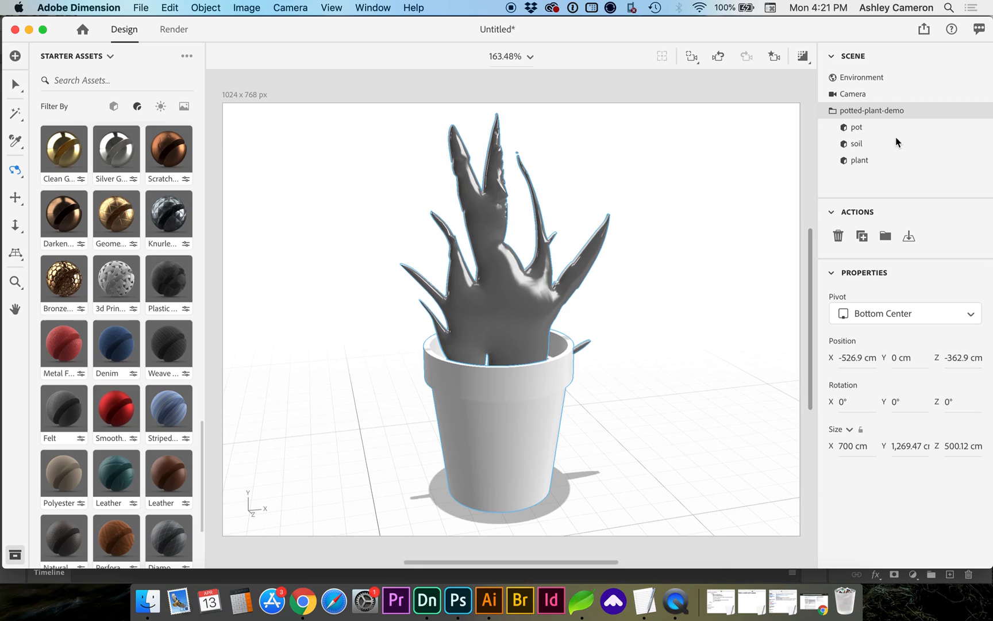
left_click(856, 127)
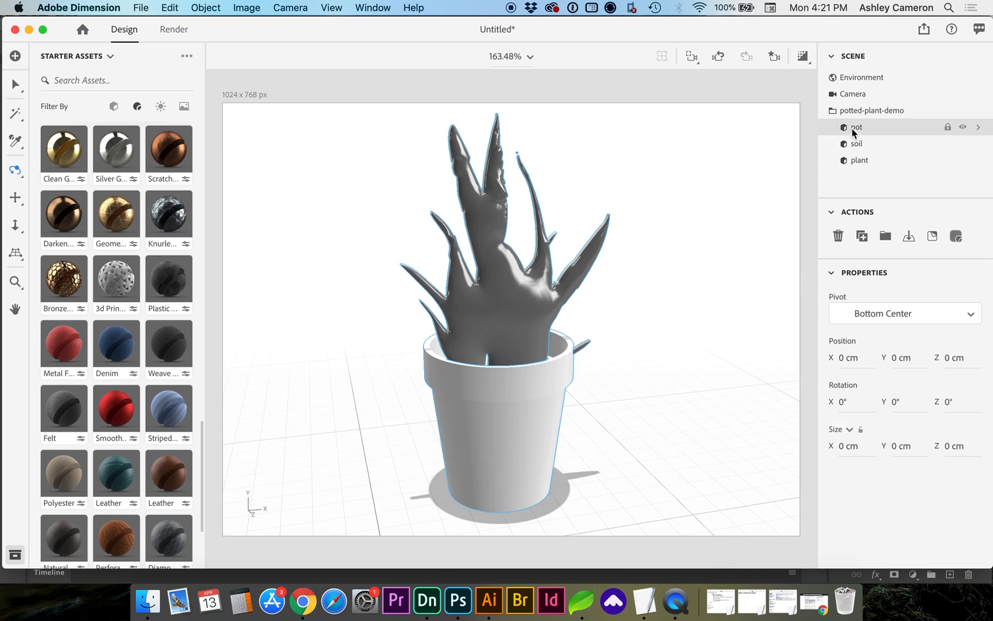
left_click(858, 159)
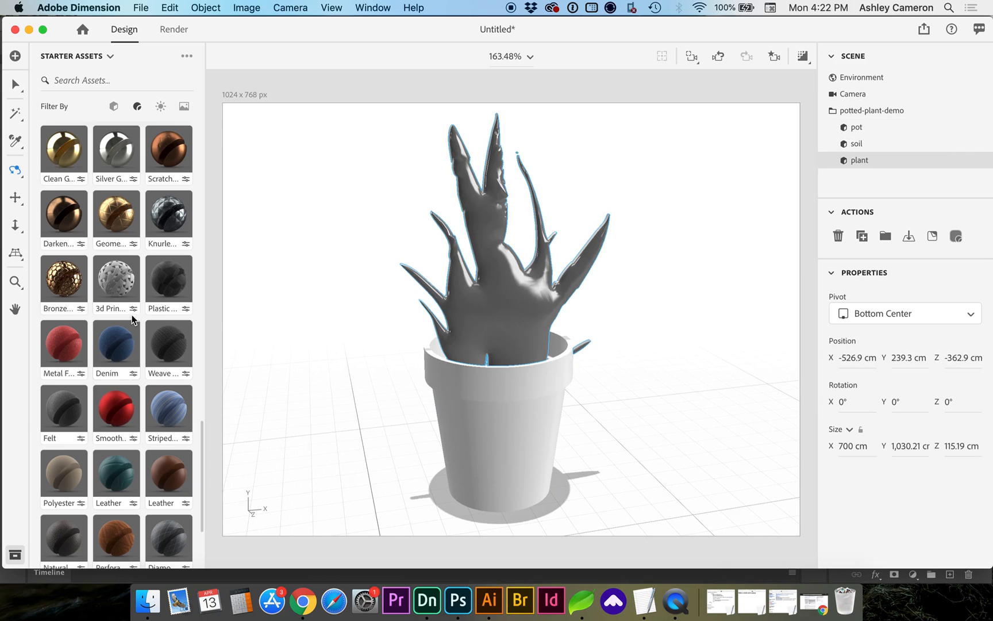
mouse_move(110, 350)
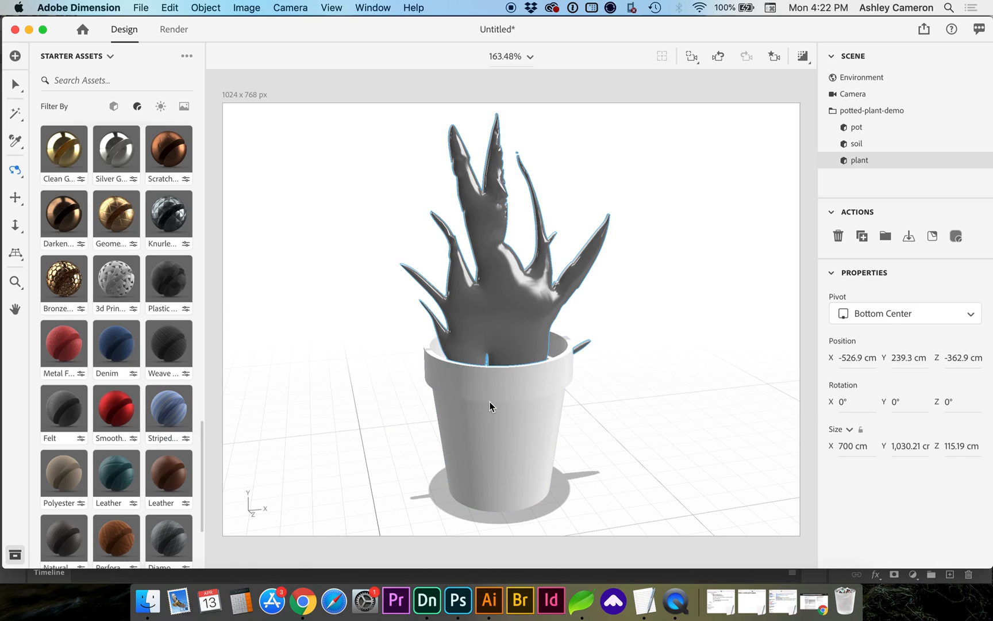
mouse_move(798, 184)
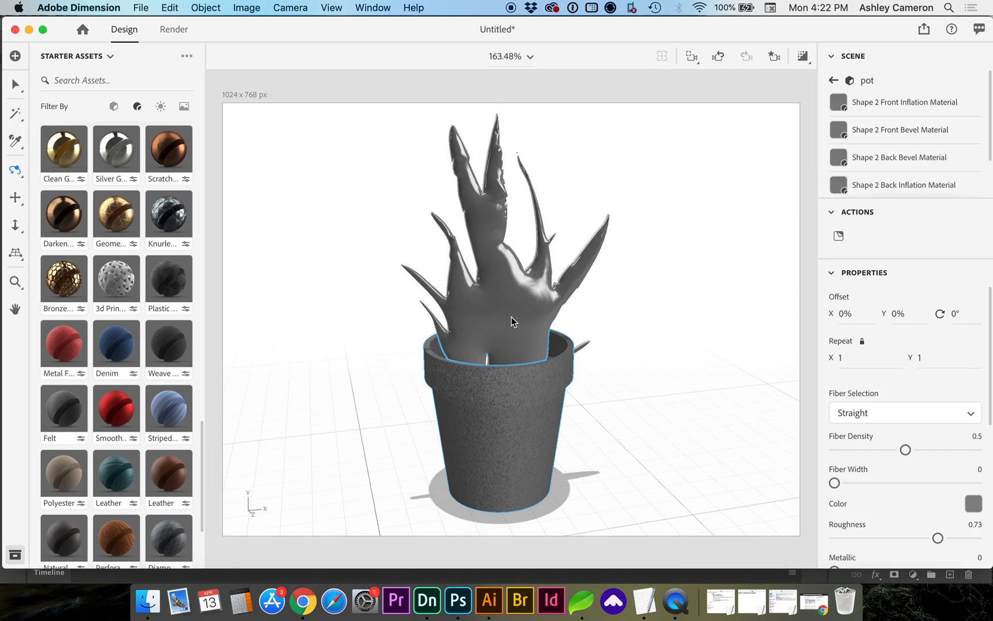
Place the snake-plant leaf image from the Desktop onto the plant with Fill placement
left_click(148, 598)
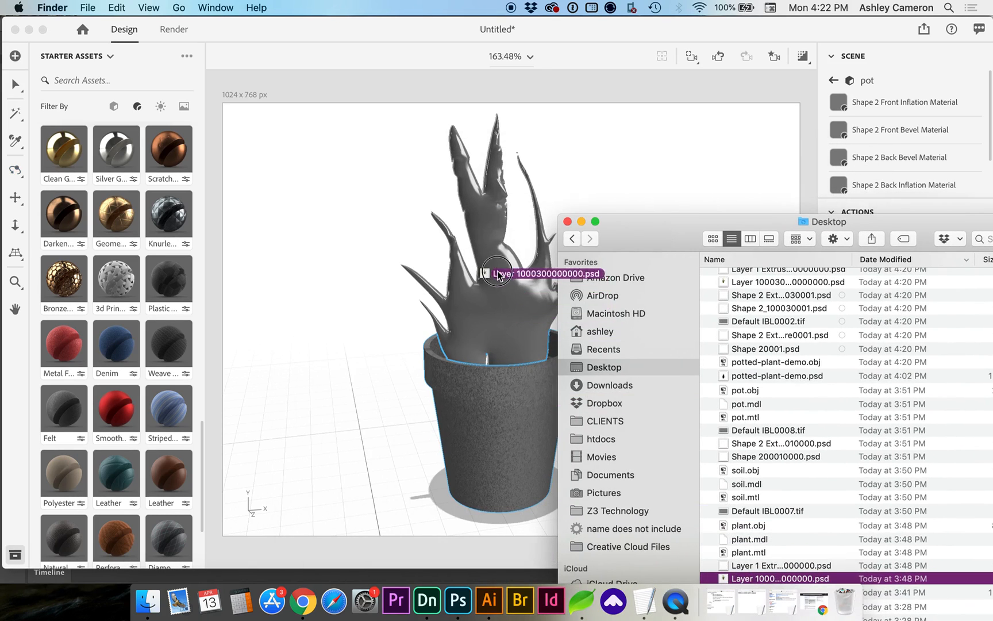
left_click(498, 276)
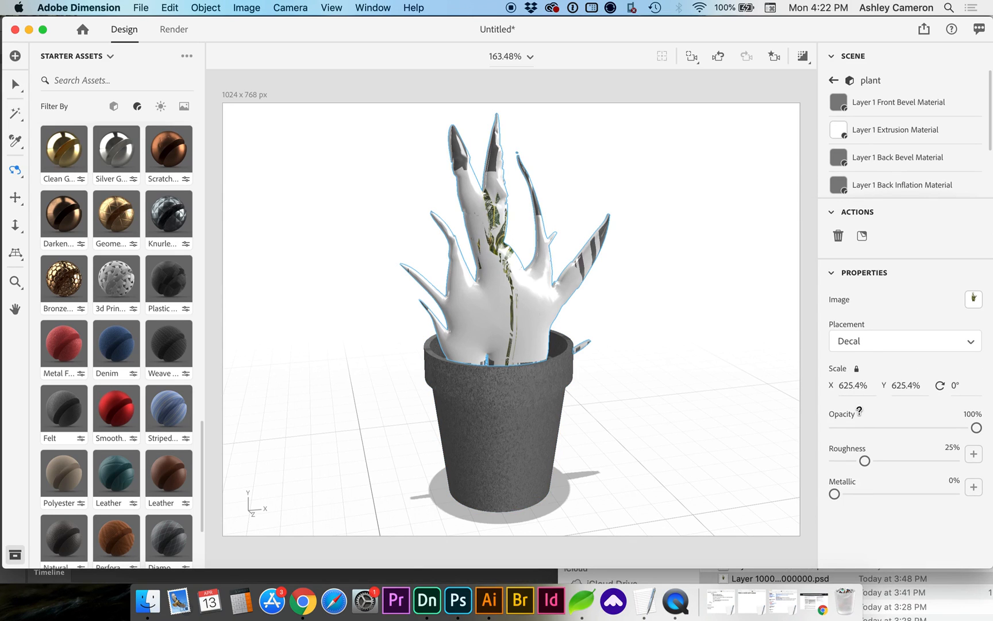
left_click(904, 341)
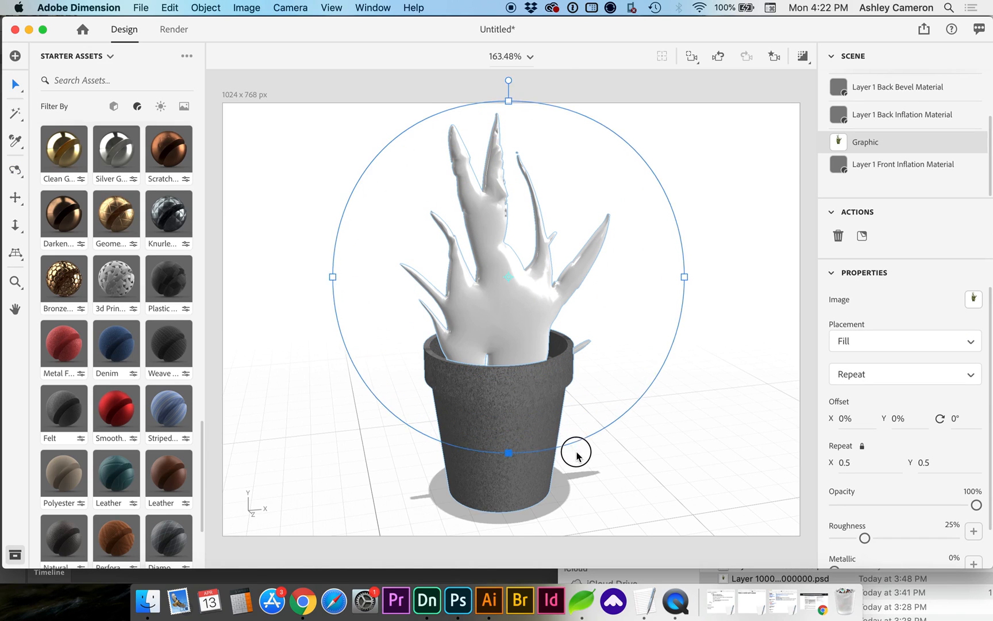
Shrink the leaf pattern's repeat and shift its offset to line up with the leaves
left_click_drag(508, 452, 544, 274)
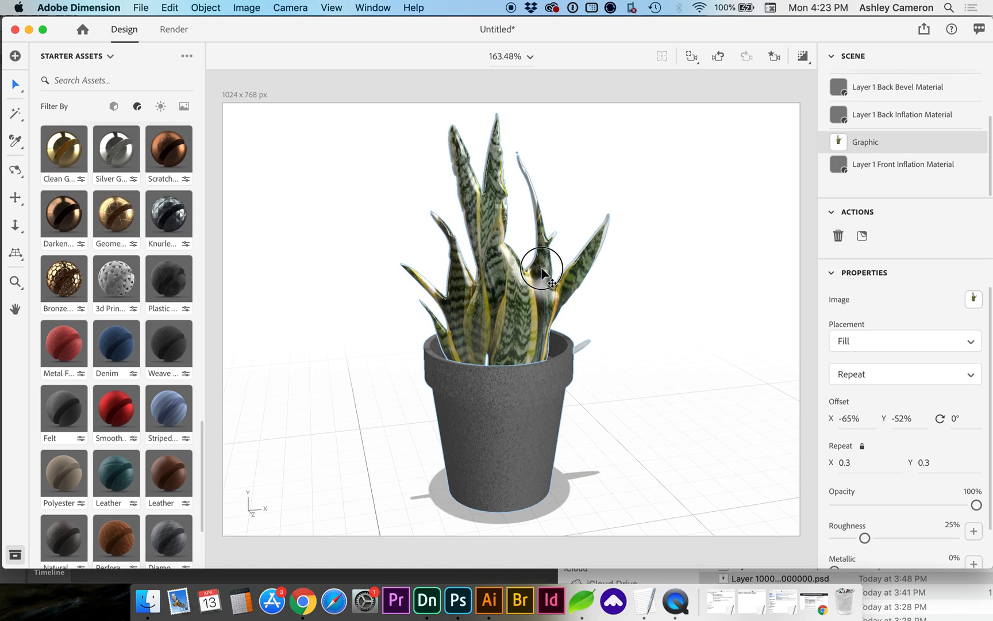
left_click_drag(543, 273, 544, 266)
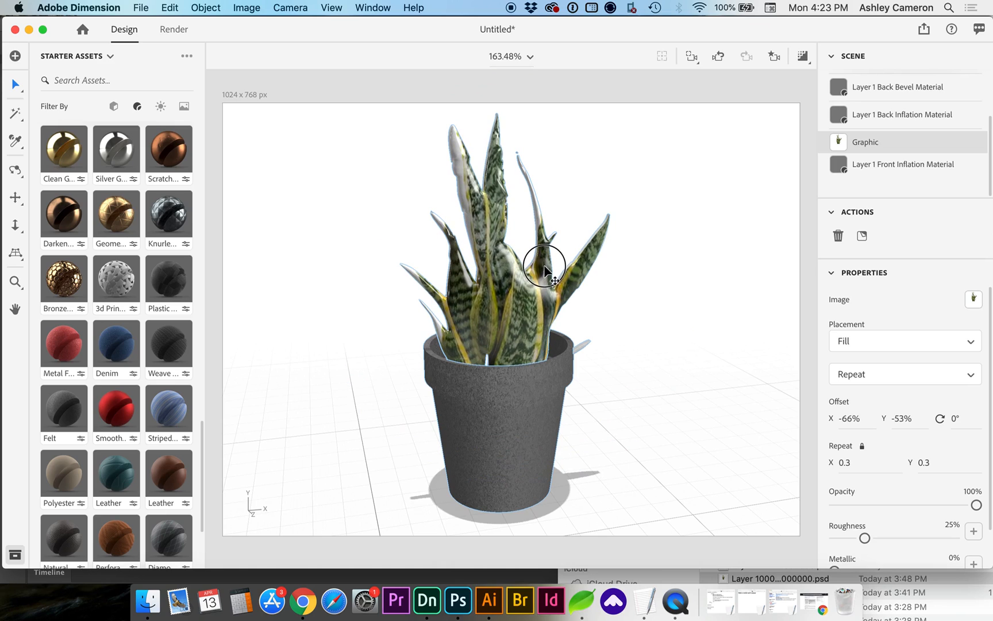